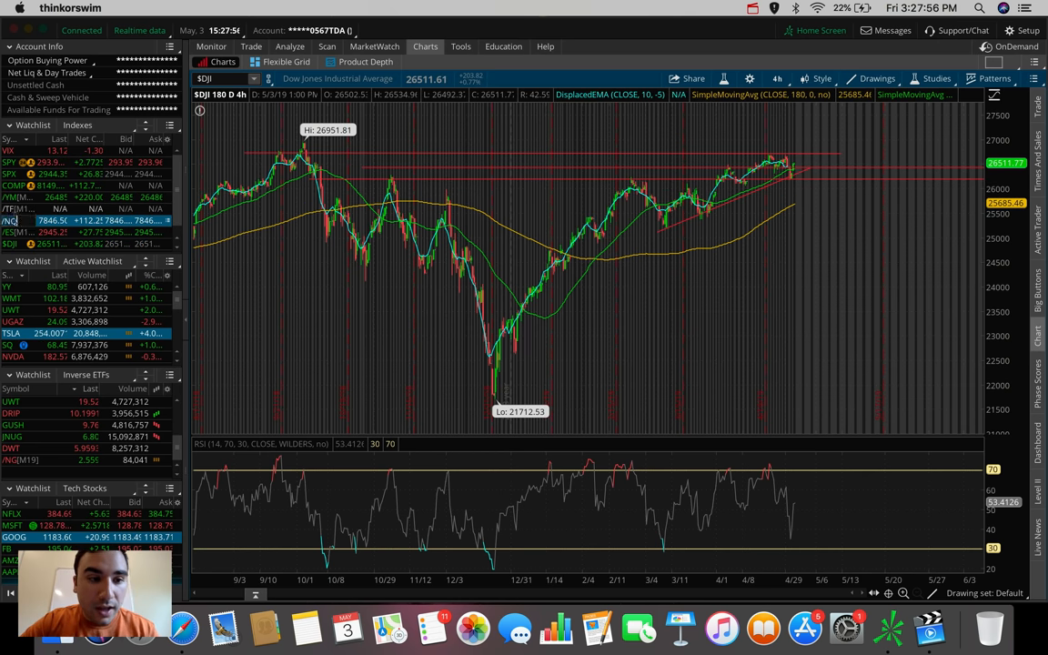
Step: Load the S&P 500 index from the Indexes watchlist onto the 5-day, 5-minute chart
left_click(11, 222)
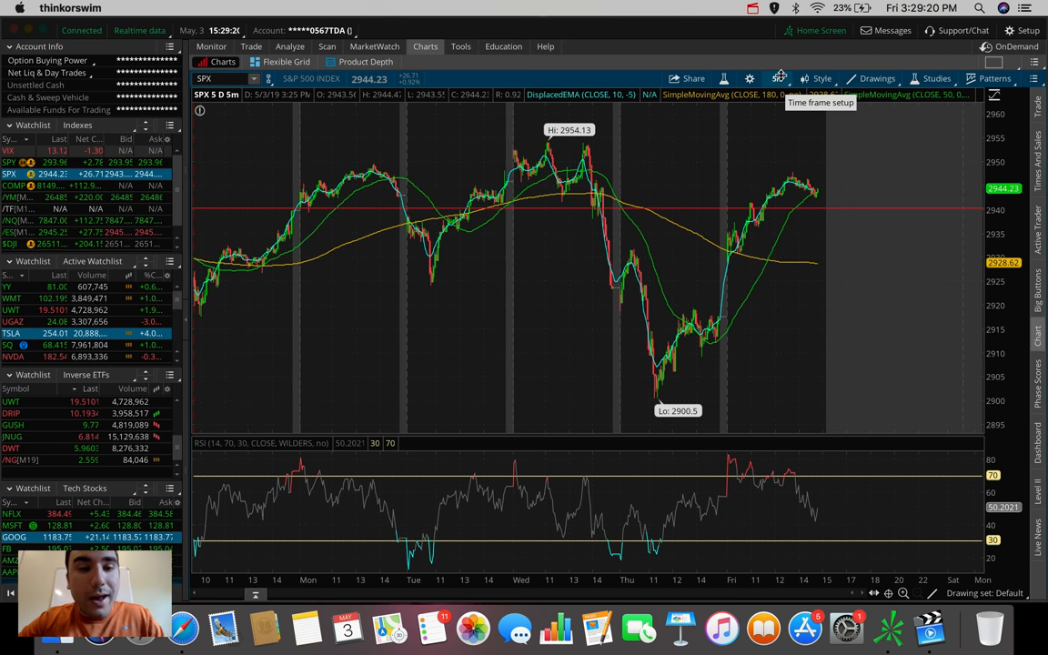
Step: Switch the S&P 500 chart to the 180-day, 4-hour time frame
left_click(779, 77)
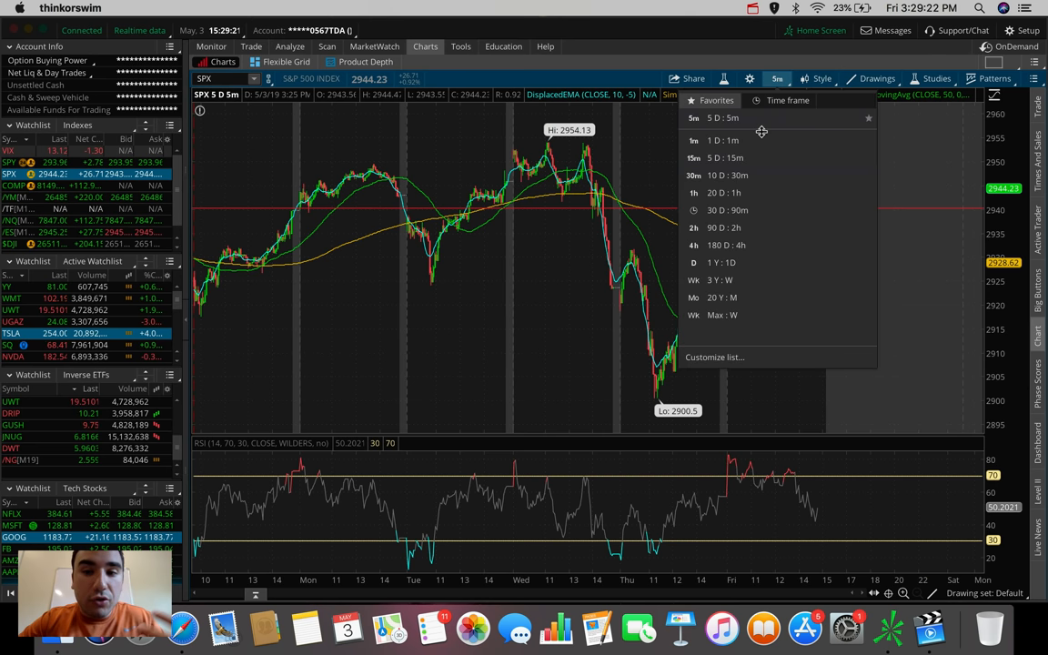
mouse_move(736, 192)
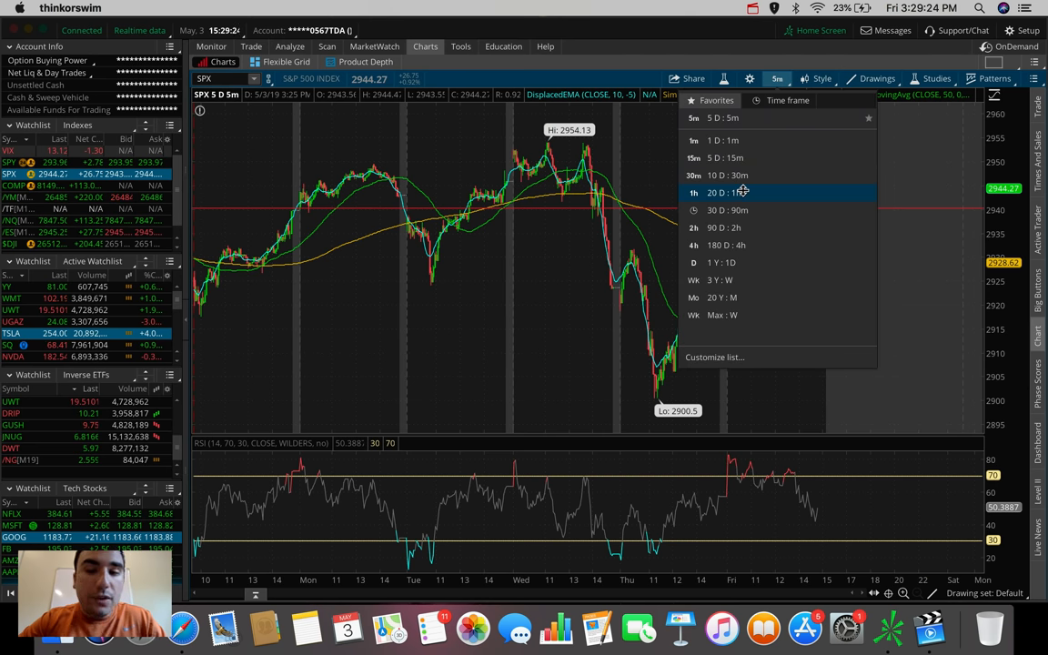
left_click(718, 192)
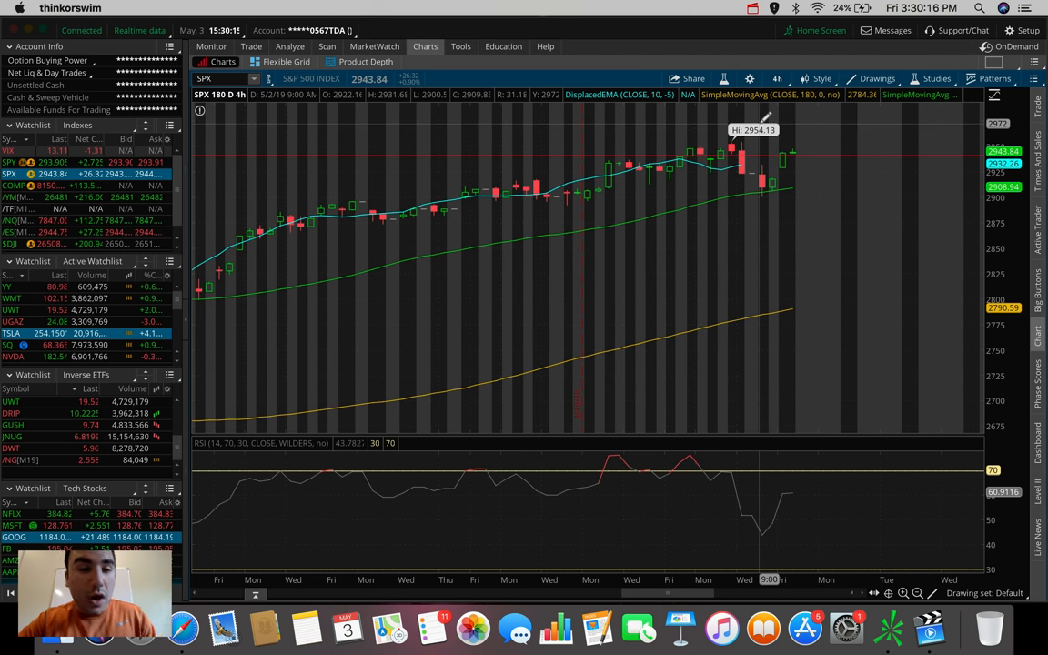
mouse_move(768, 145)
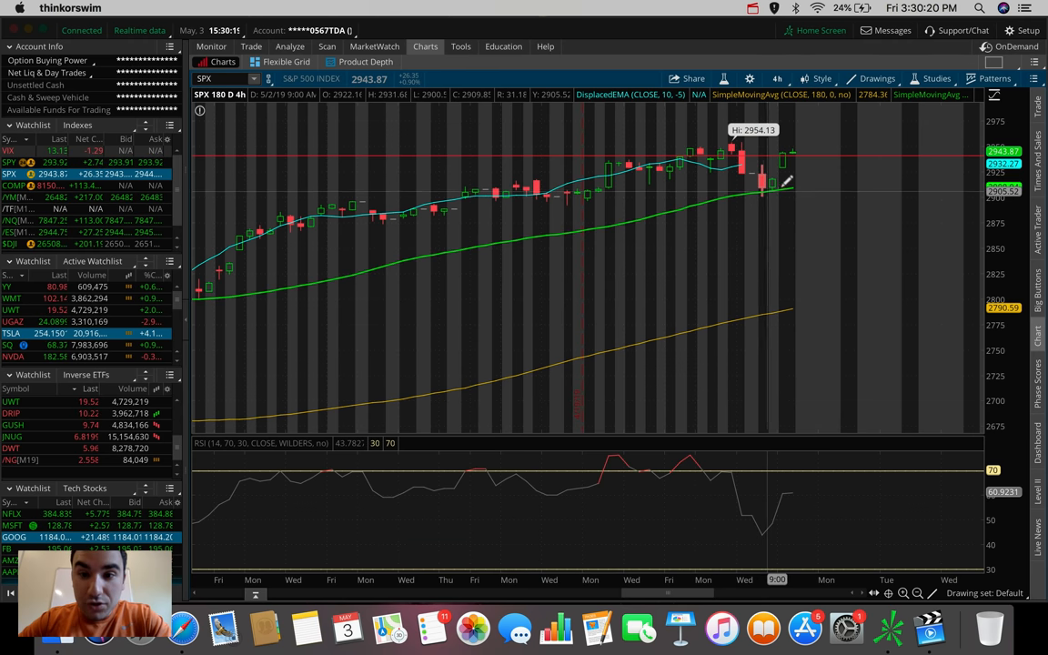
mouse_move(773, 184)
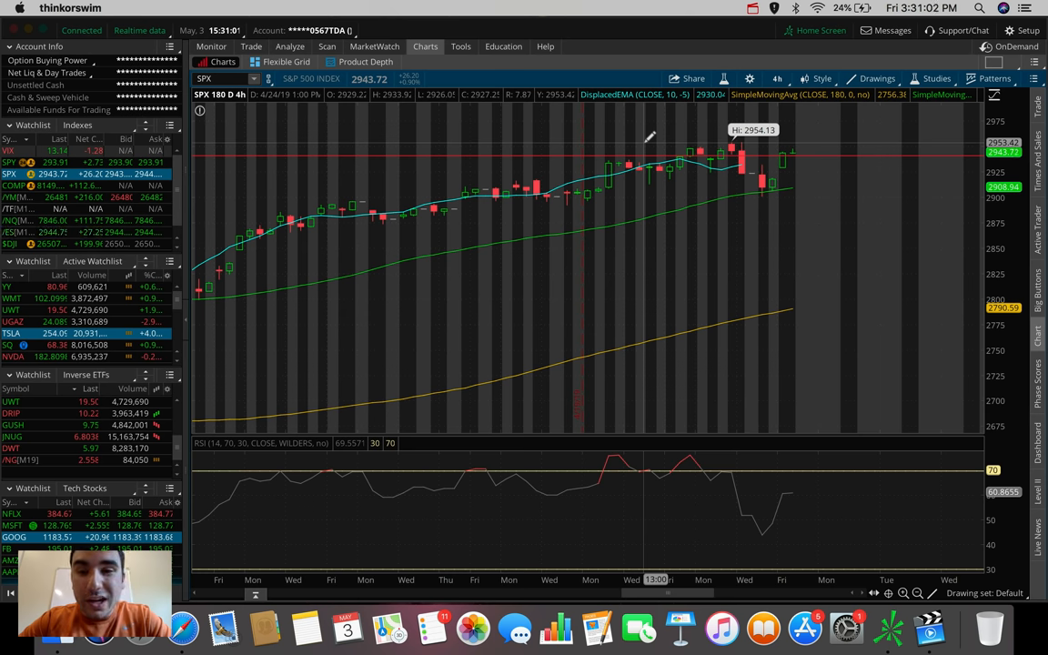
Step: Load the Dow Jones Industrial Average onto the 180-day, 4-hour chart
left_click(778, 76)
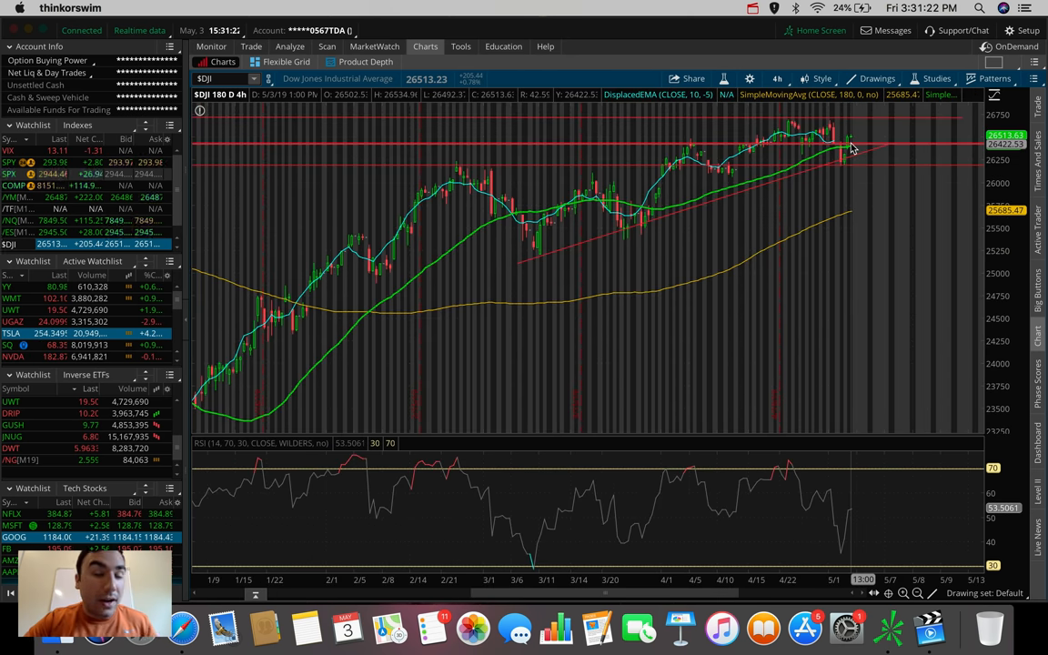
mouse_move(844, 137)
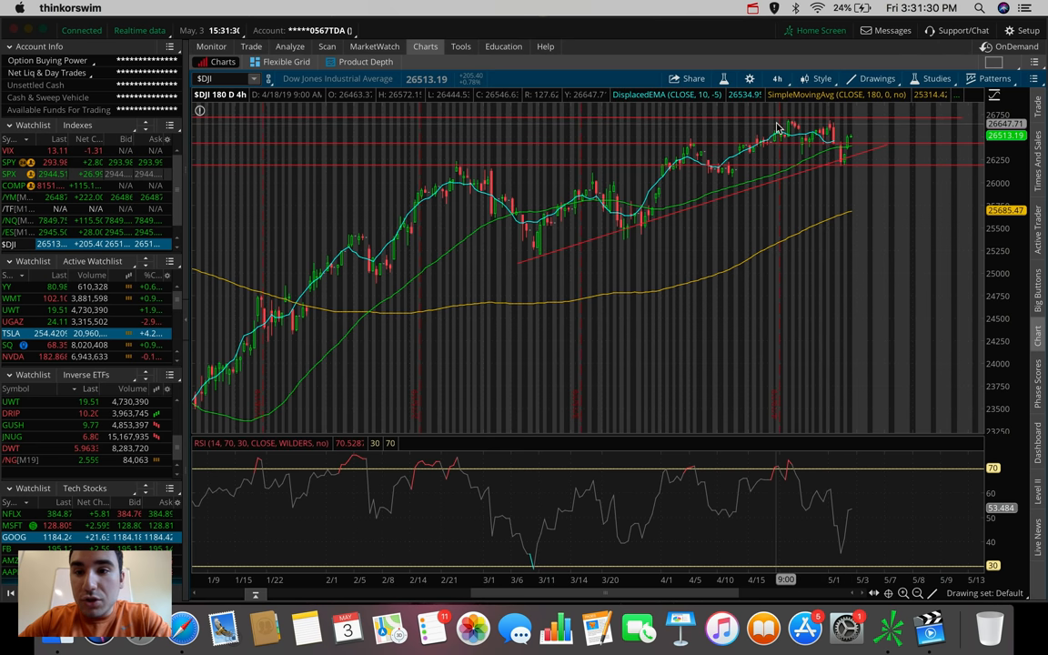
mouse_move(840, 153)
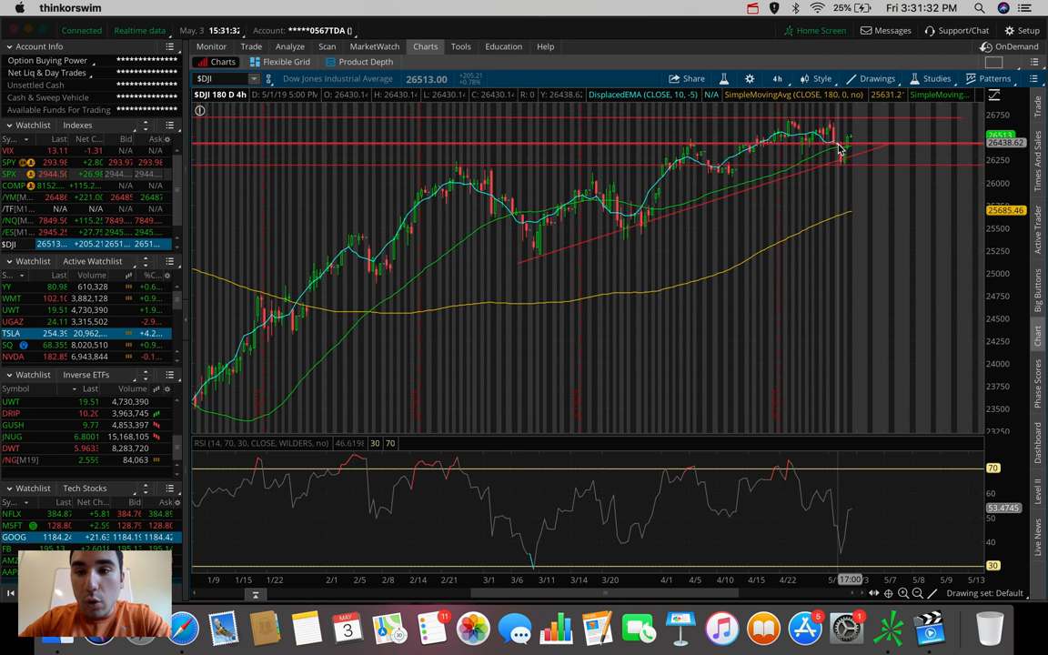
mouse_move(840, 149)
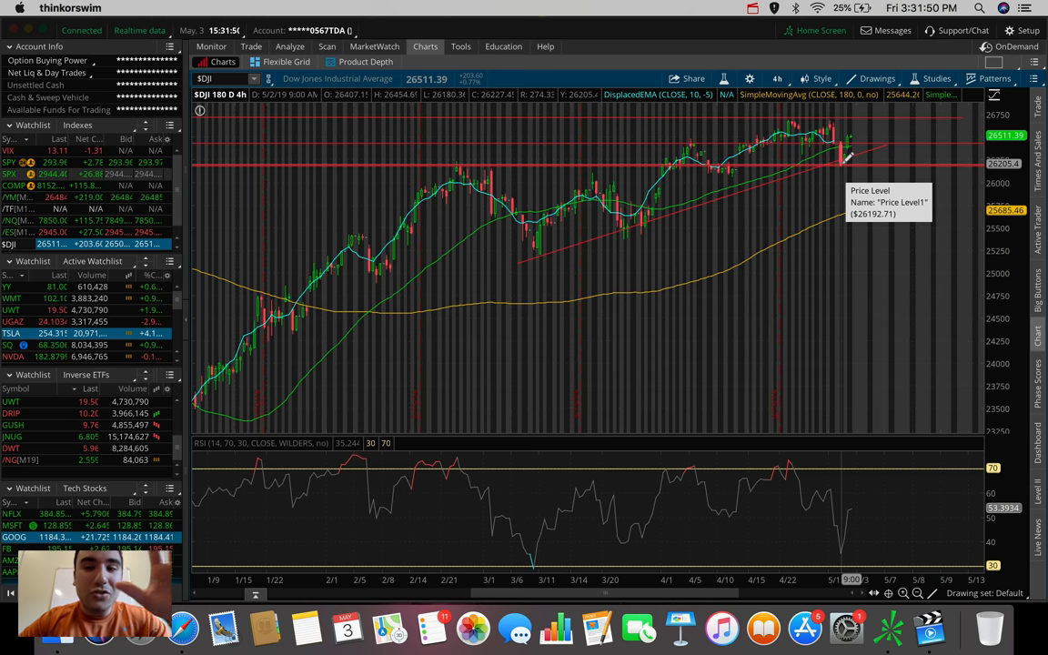
Step: View the Dow on 5 days of 5-minute bars, then return to 180 days of 4-hour bars
left_click(776, 76)
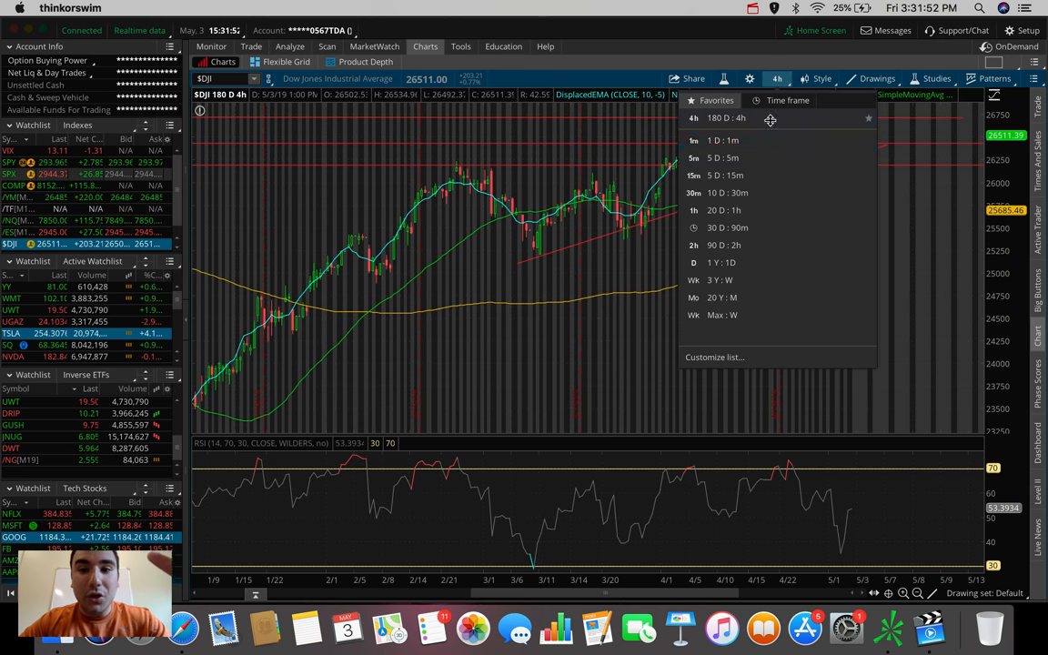
left_click(717, 157)
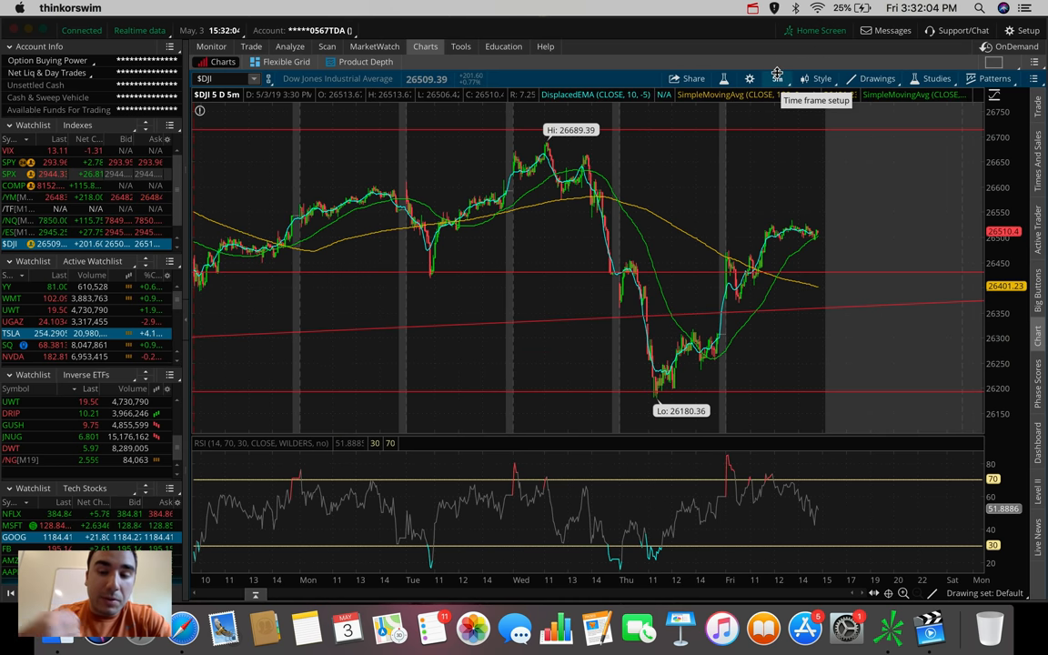
left_click(775, 78)
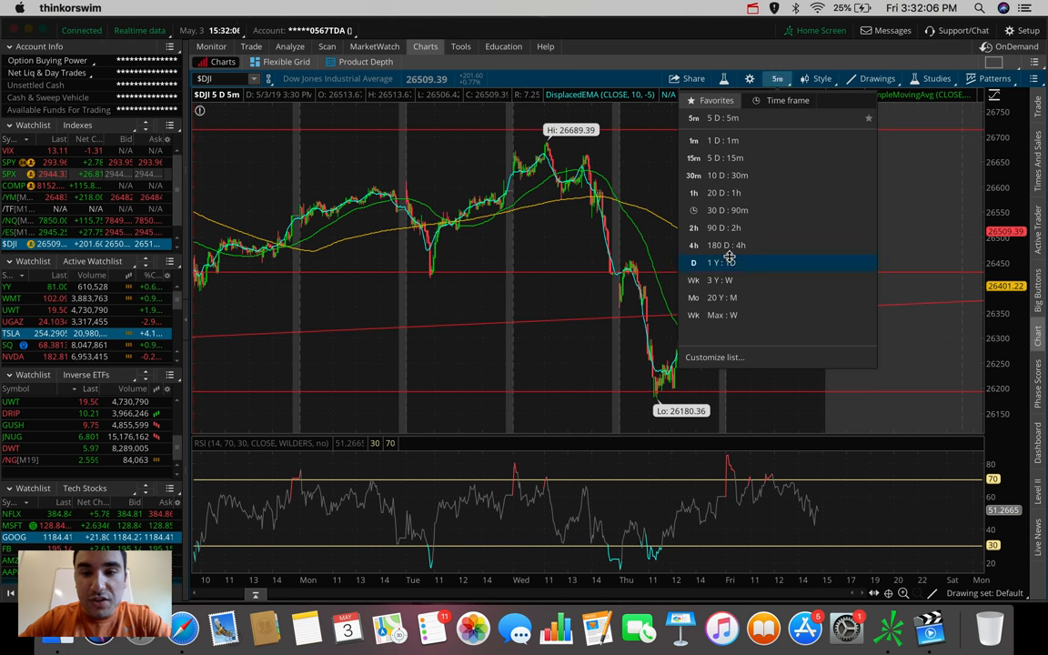
left_click(728, 244)
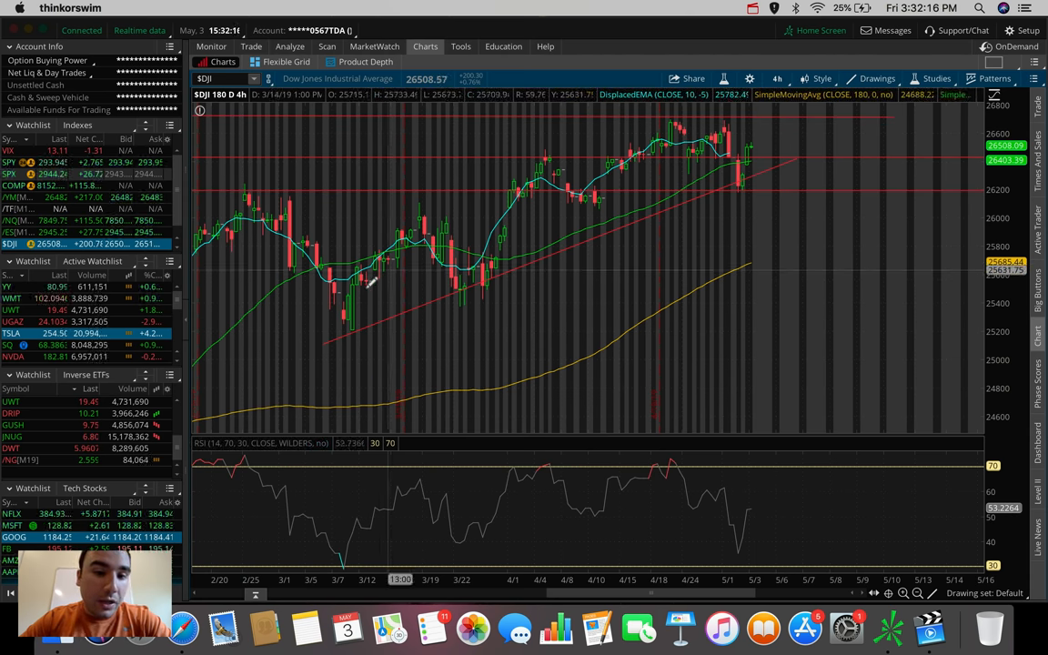
mouse_move(765, 170)
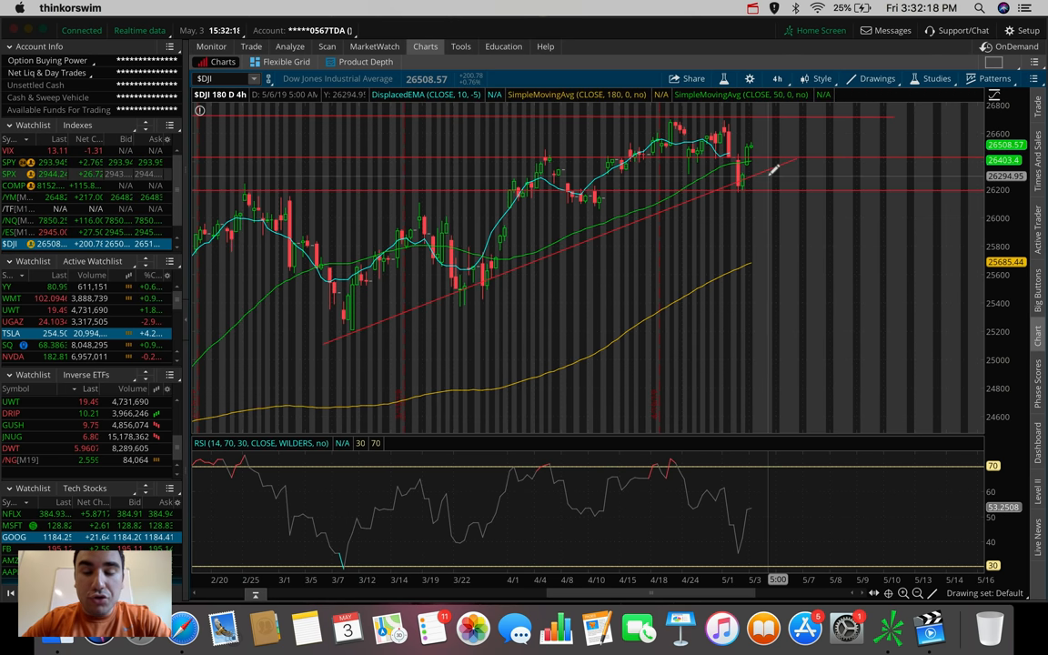
mouse_move(720, 174)
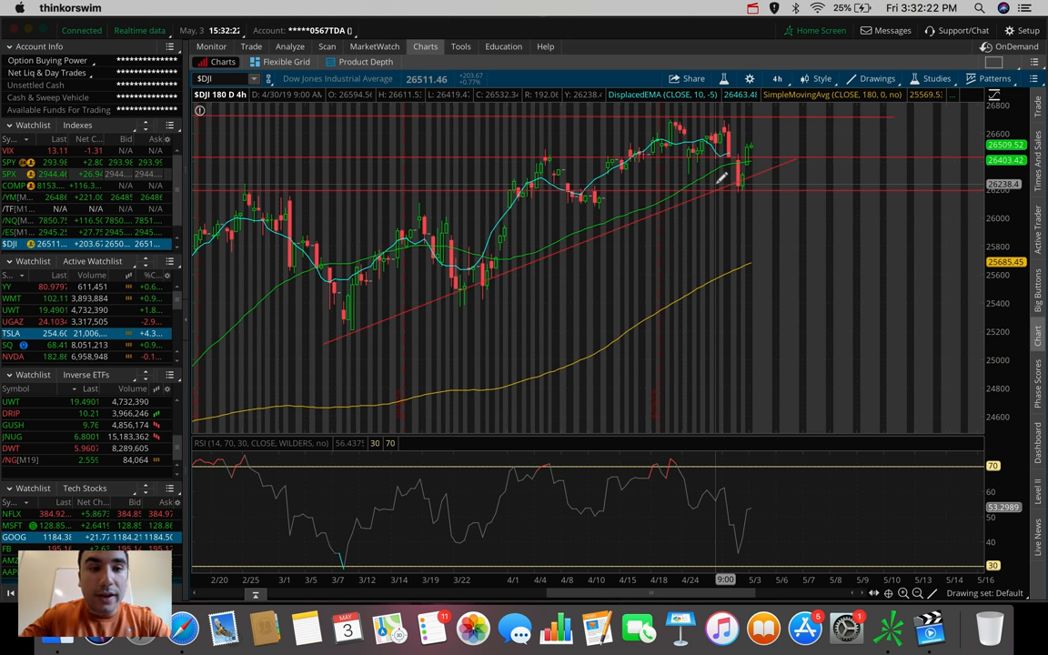
mouse_move(731, 167)
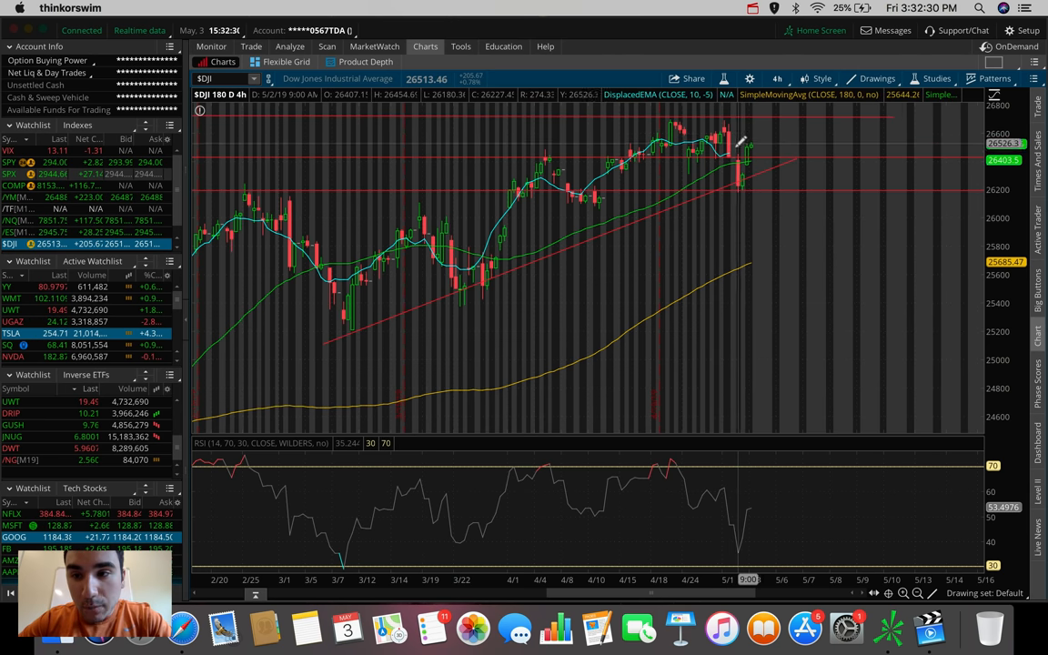
mouse_move(734, 149)
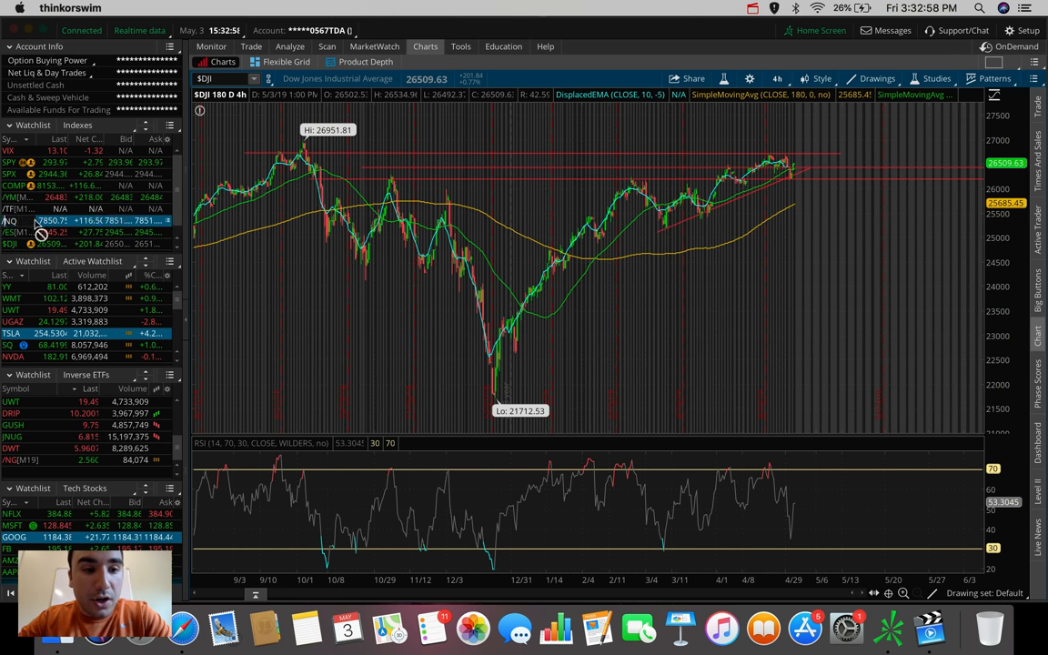
Step: Load /NQ E-mini Nasdaq 100 futures from the Indexes watchlist onto the chart
left_click(14, 222)
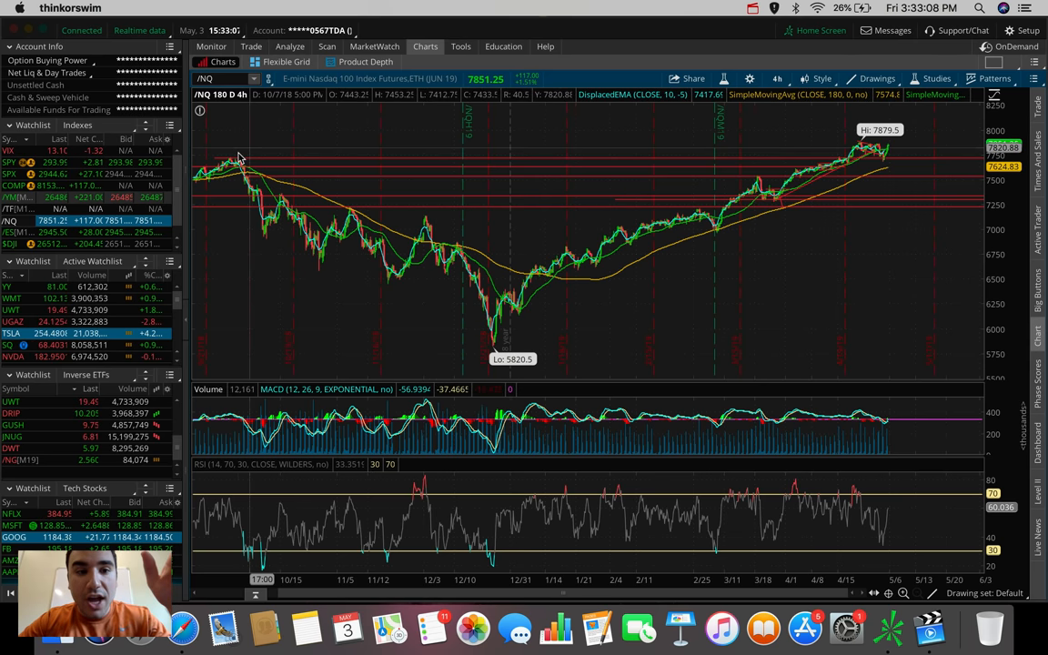
mouse_move(234, 164)
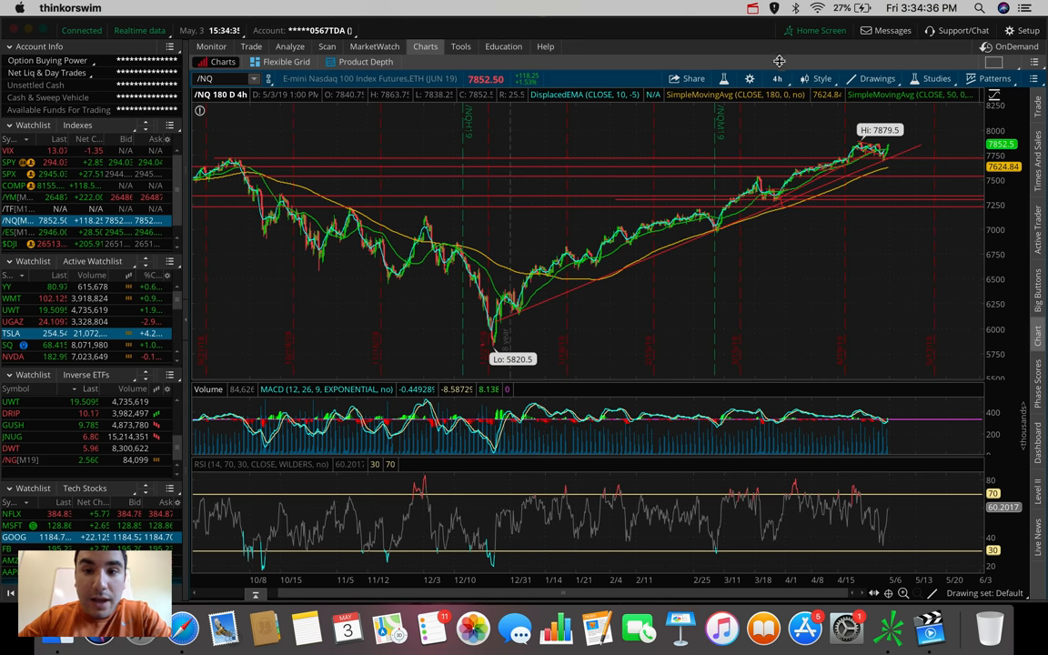
mouse_move(775, 77)
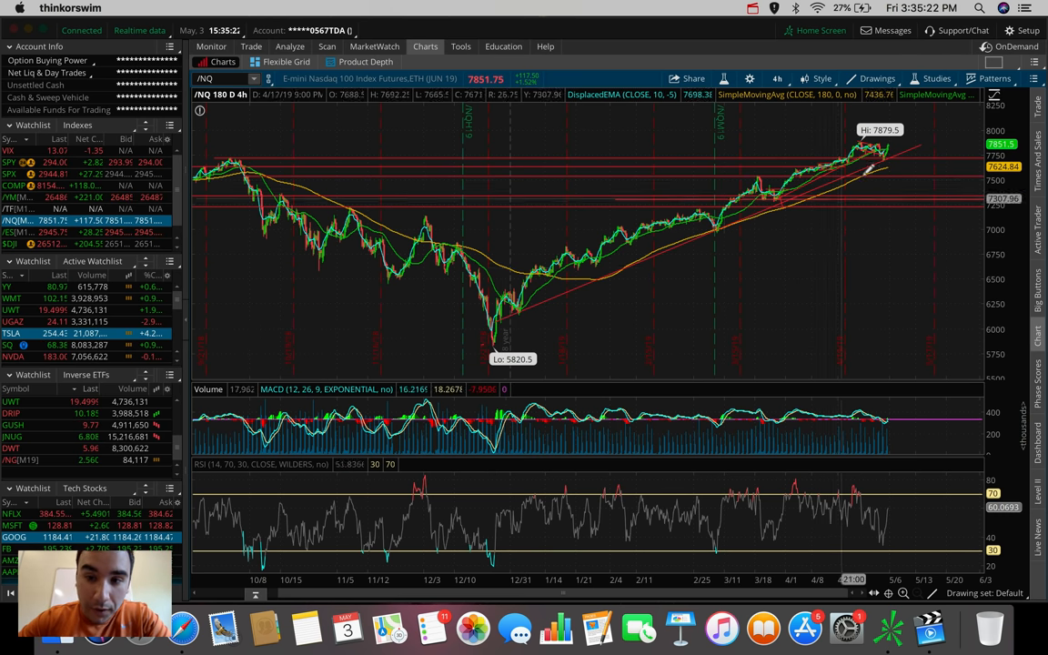
mouse_move(911, 230)
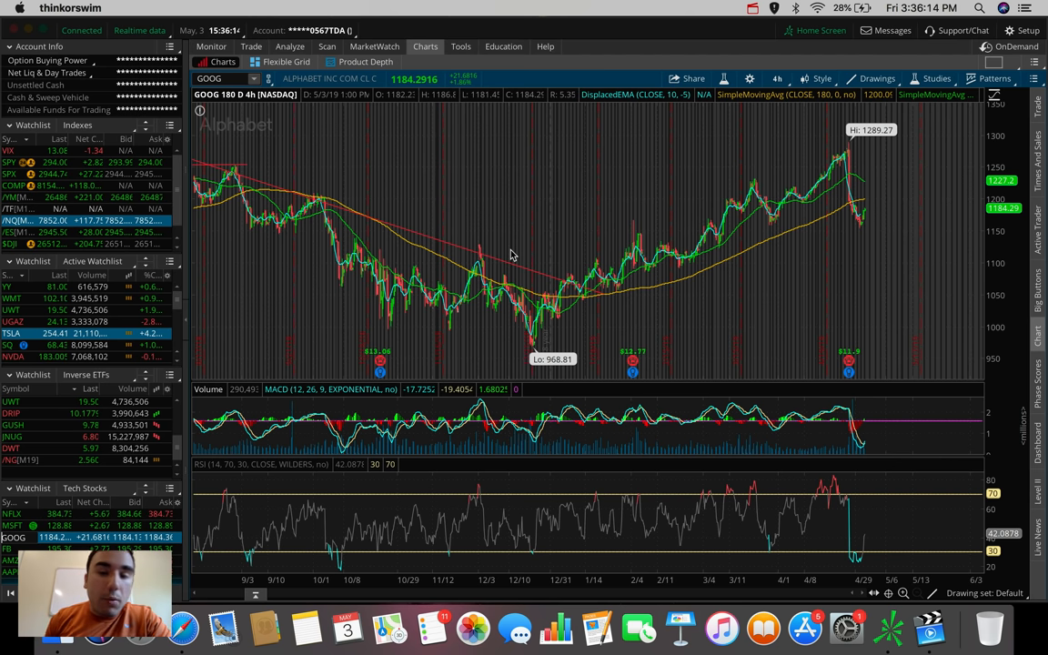
mouse_move(873, 156)
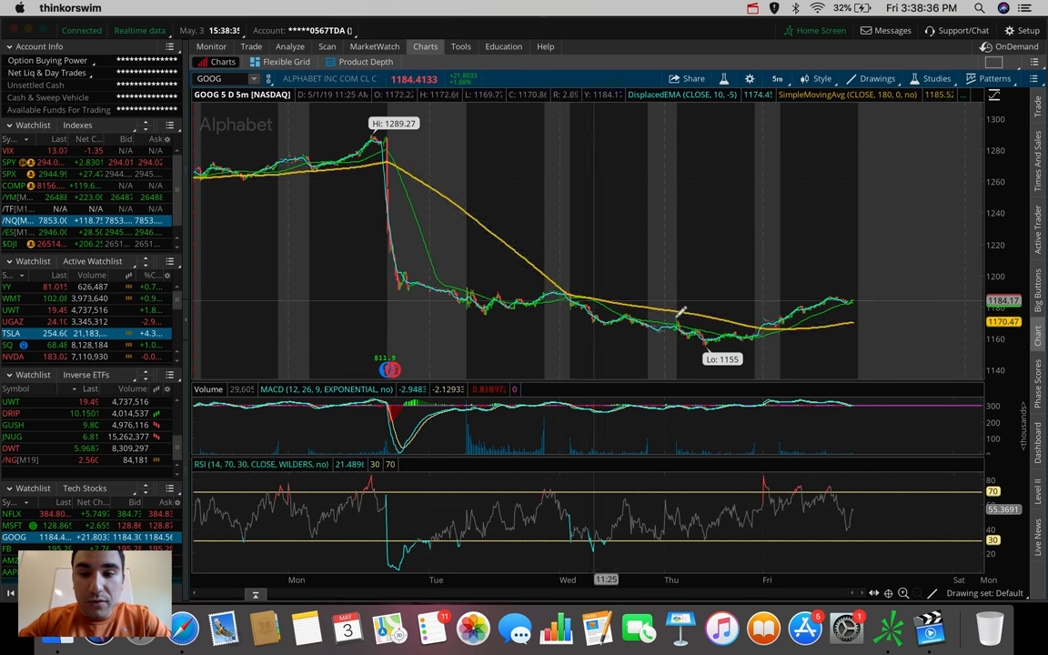
mouse_move(484, 271)
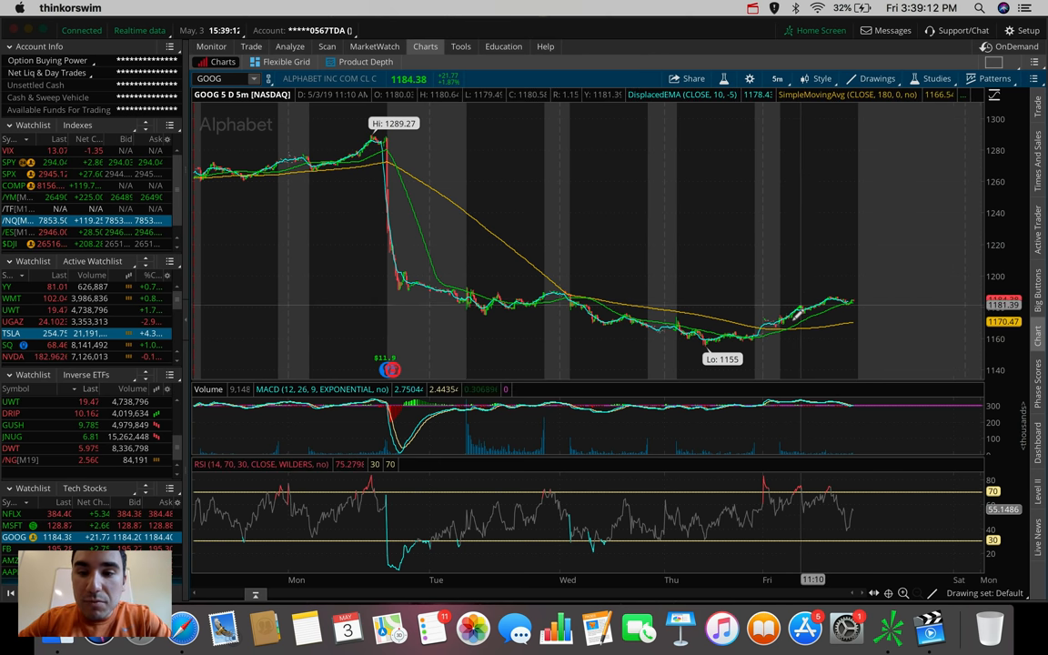
mouse_move(790, 307)
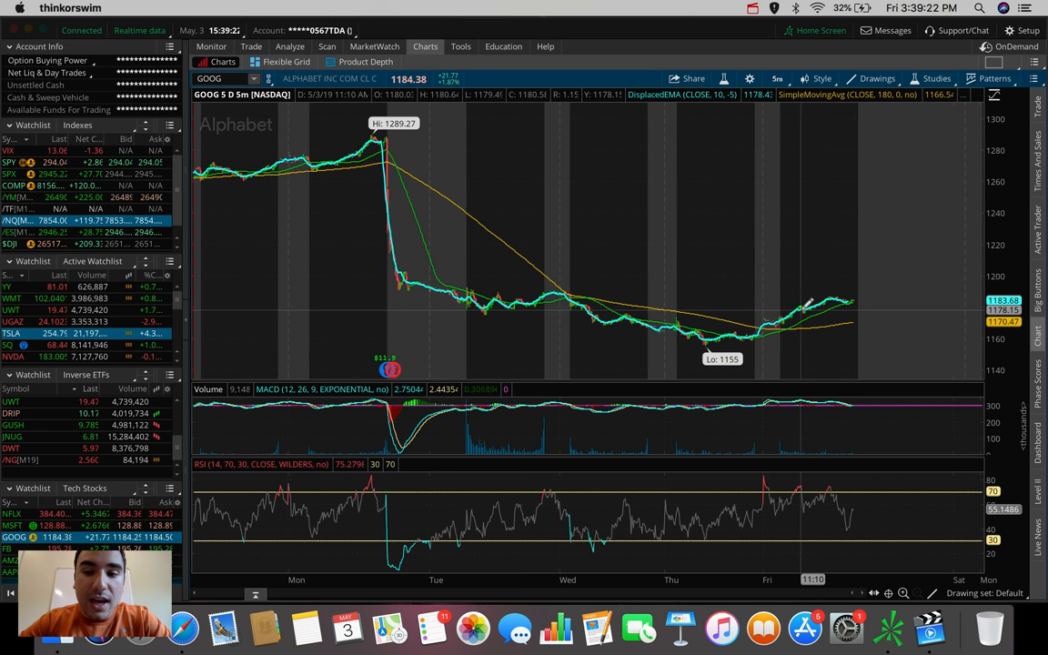
mouse_move(800, 313)
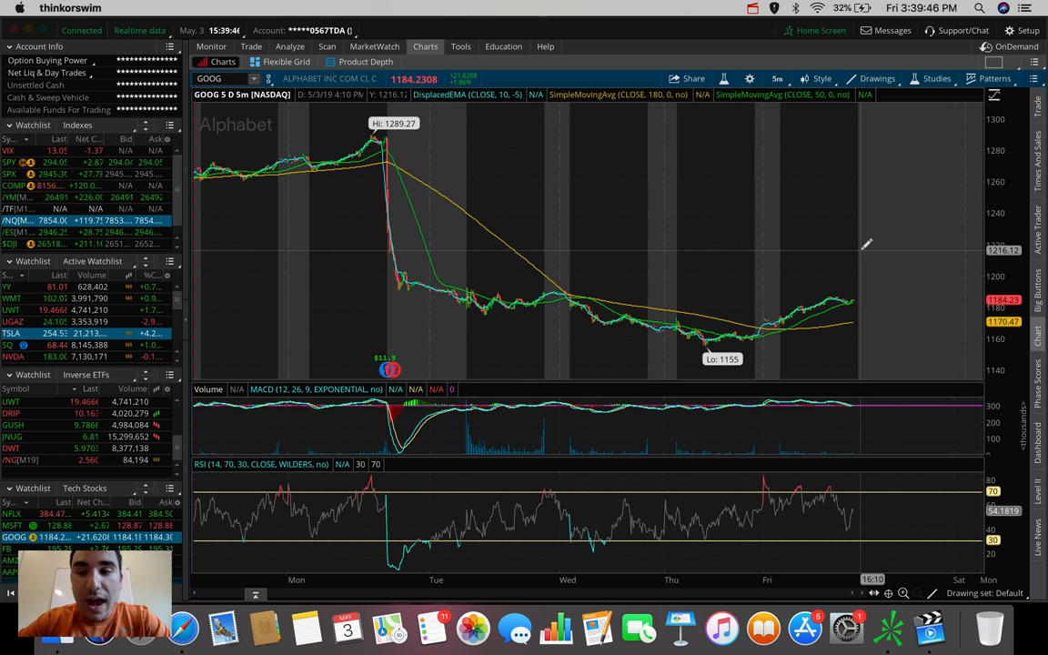
mouse_move(855, 268)
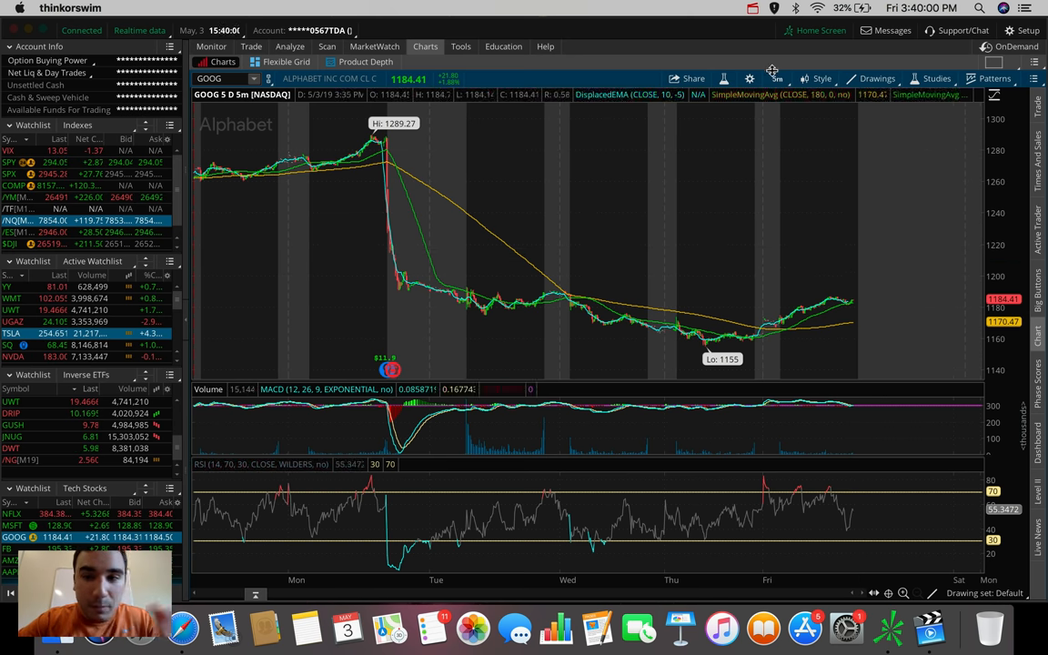
left_click(779, 76)
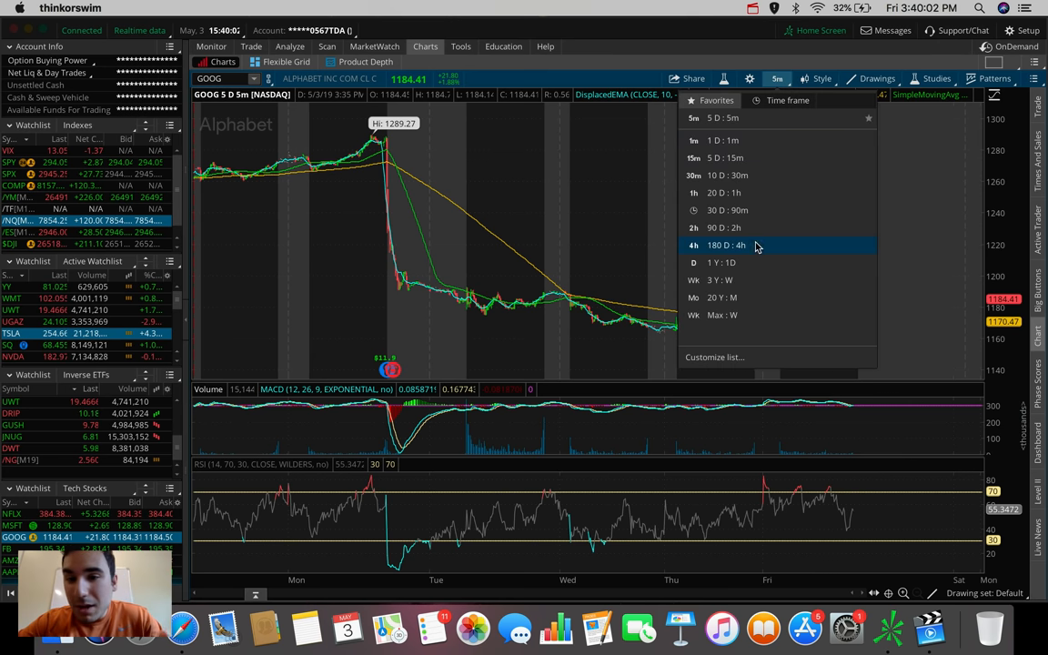
left_click(724, 243)
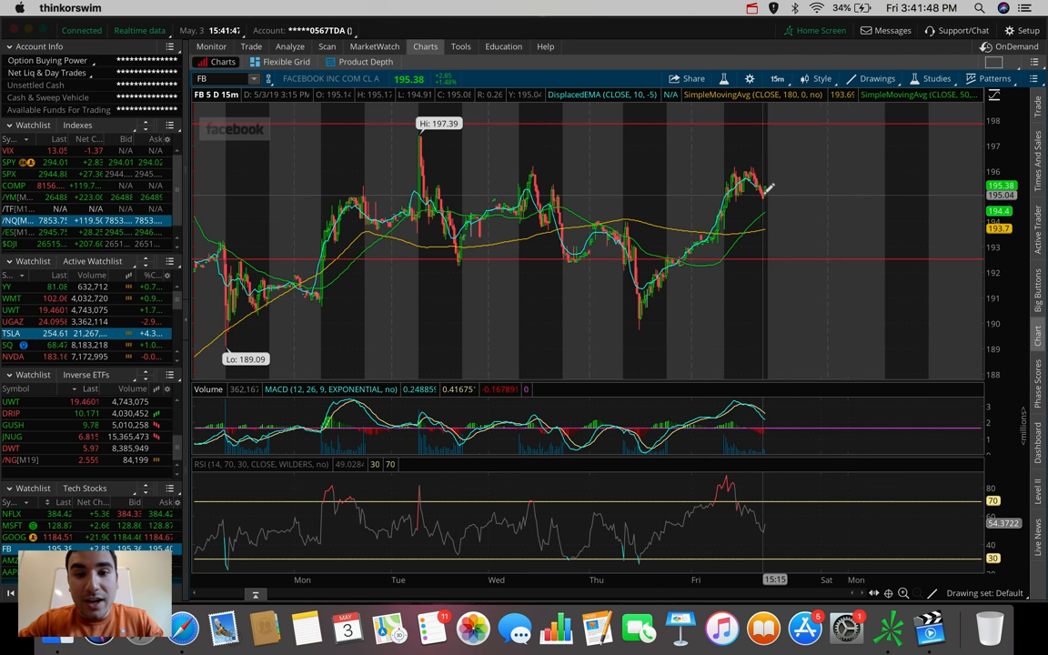
Step: Set FB's 5-day chart to 15-minute bars and review its red support and resistance lines
left_click(867, 80)
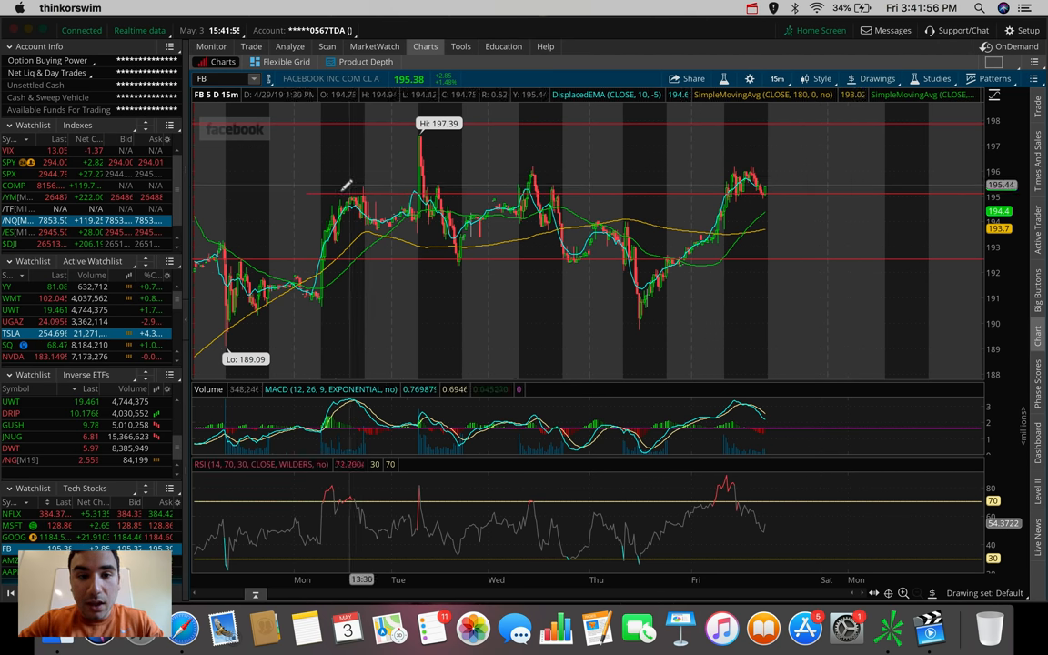
mouse_move(579, 182)
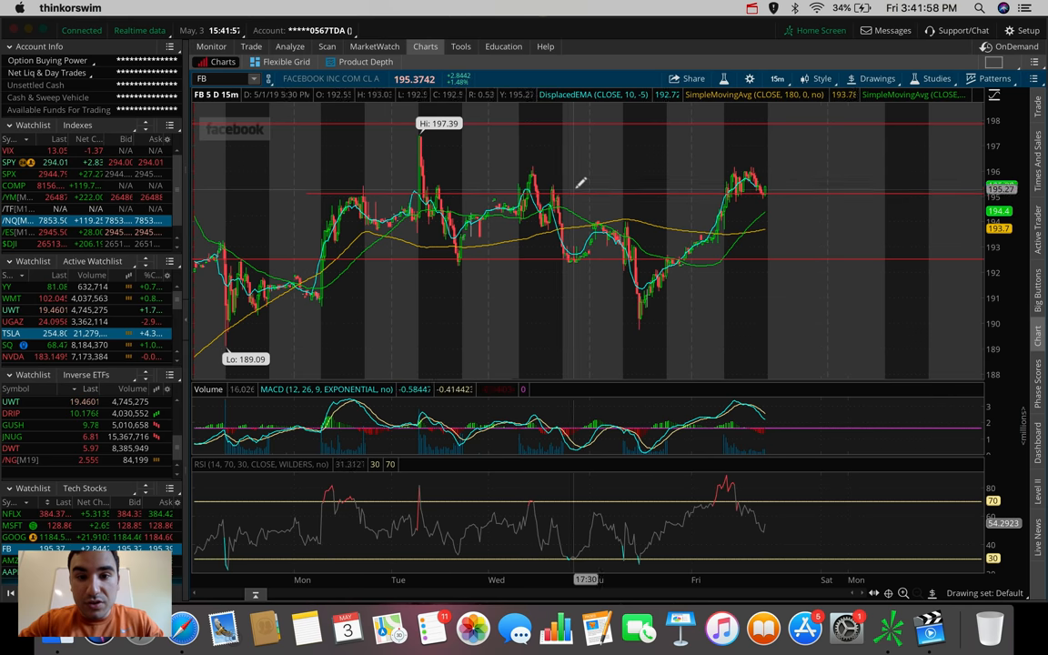
mouse_move(761, 185)
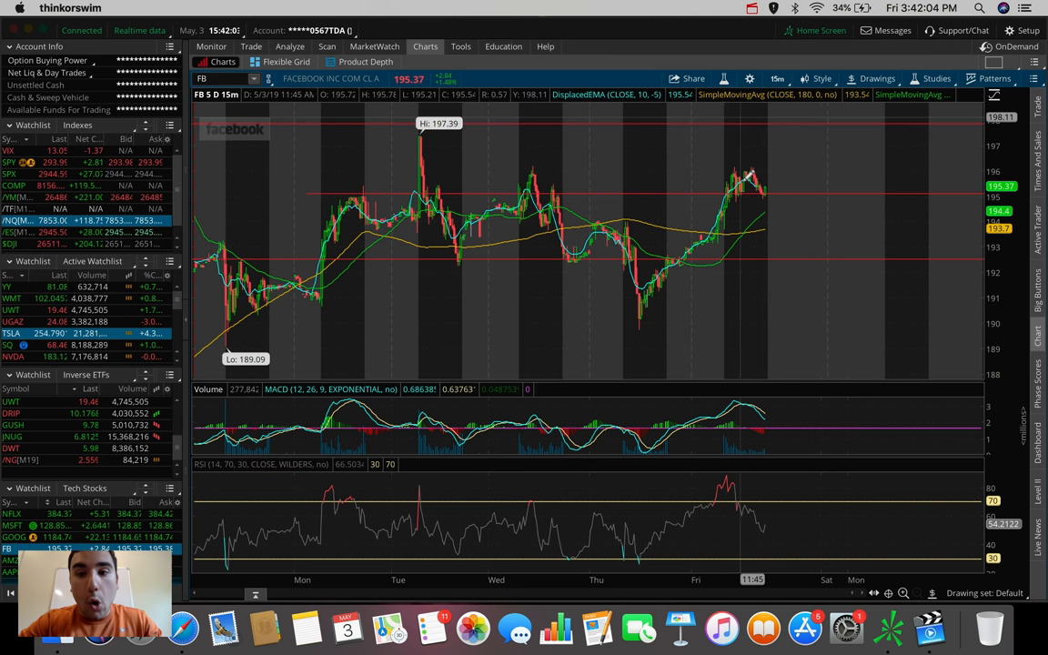
mouse_move(781, 116)
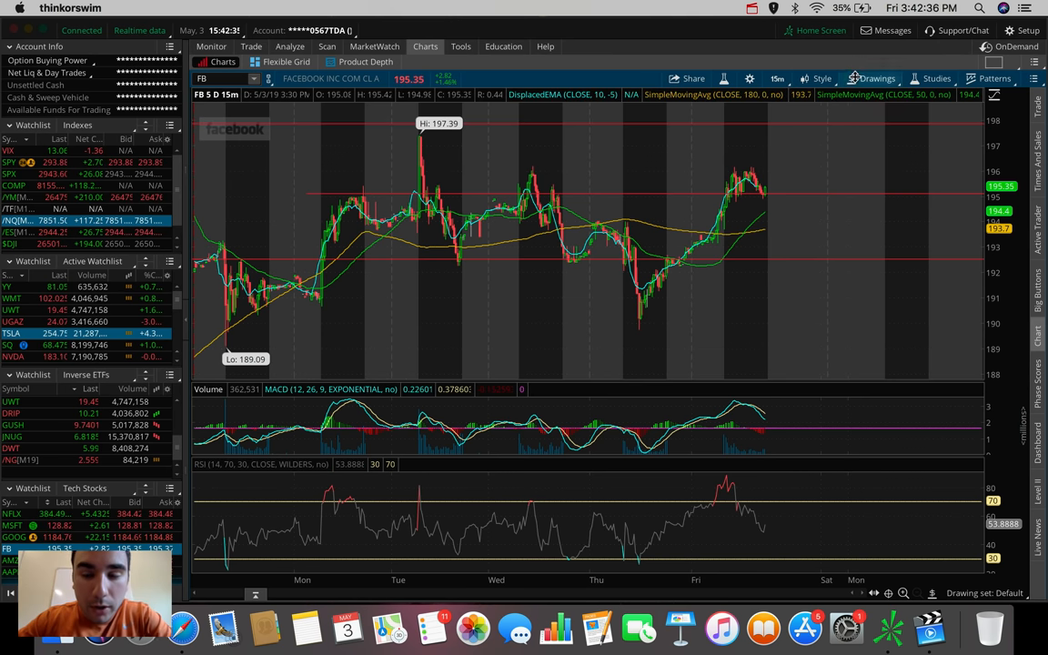
left_click(881, 76)
type("PG")
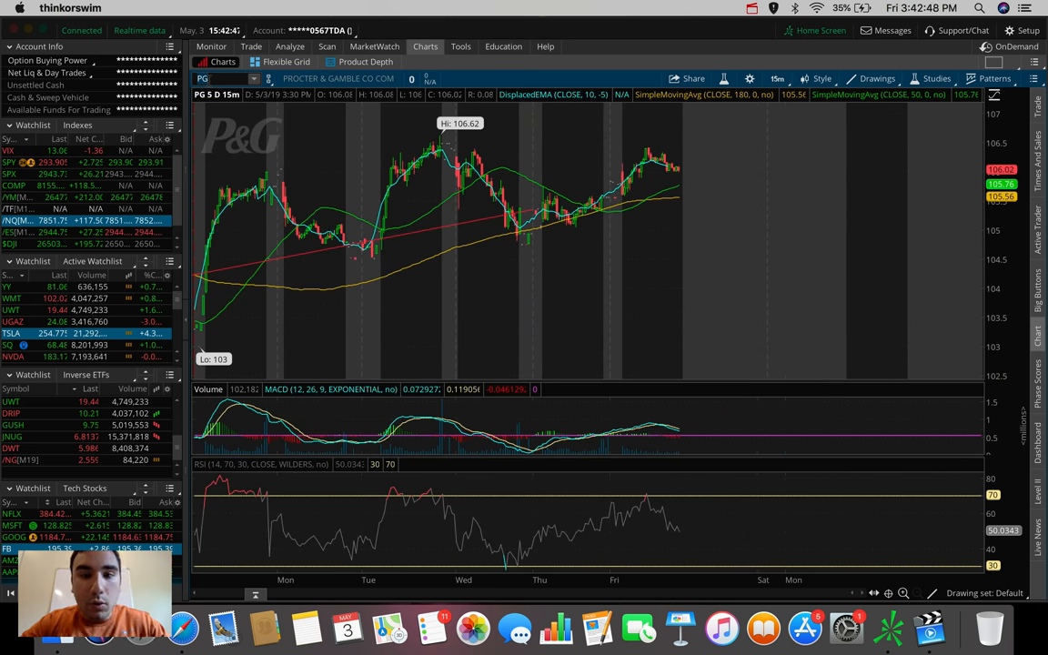
mouse_move(608, 293)
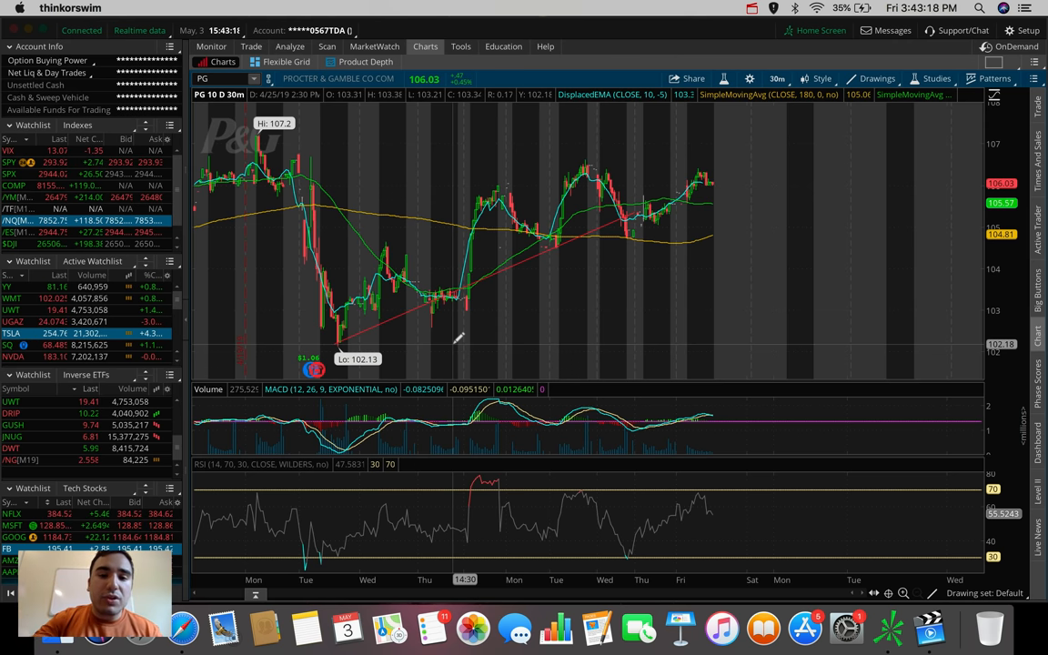
mouse_move(380, 222)
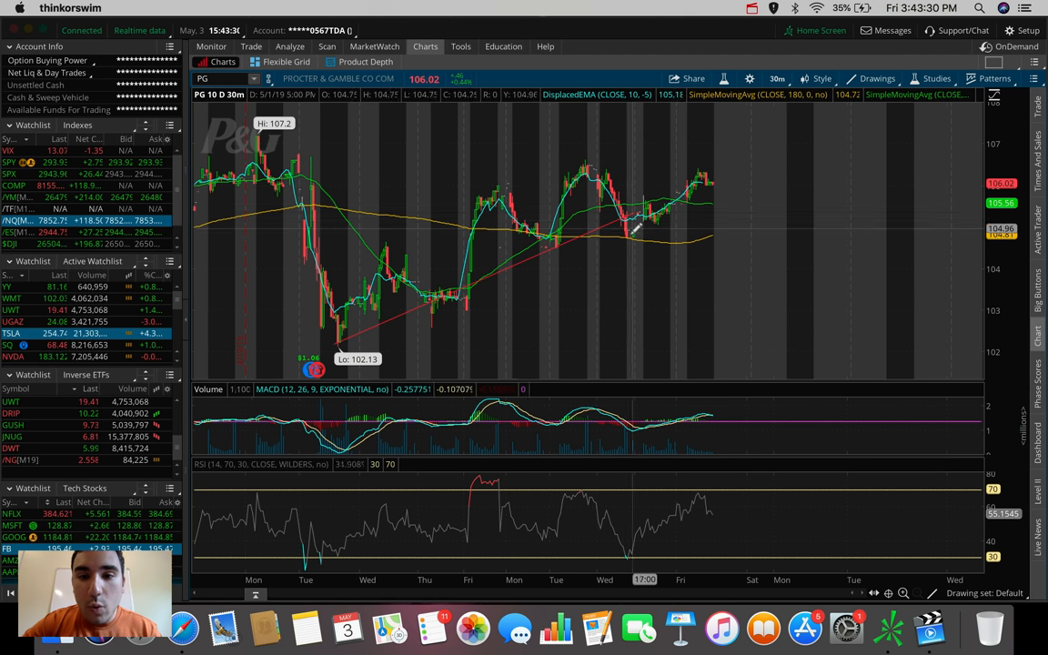
mouse_move(677, 138)
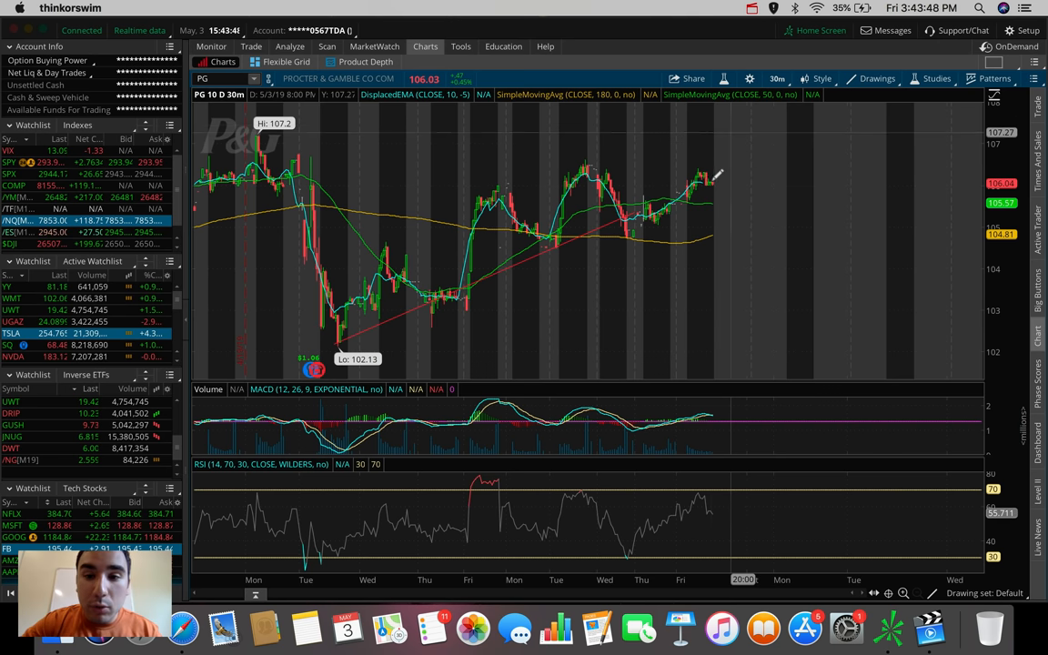
mouse_move(588, 164)
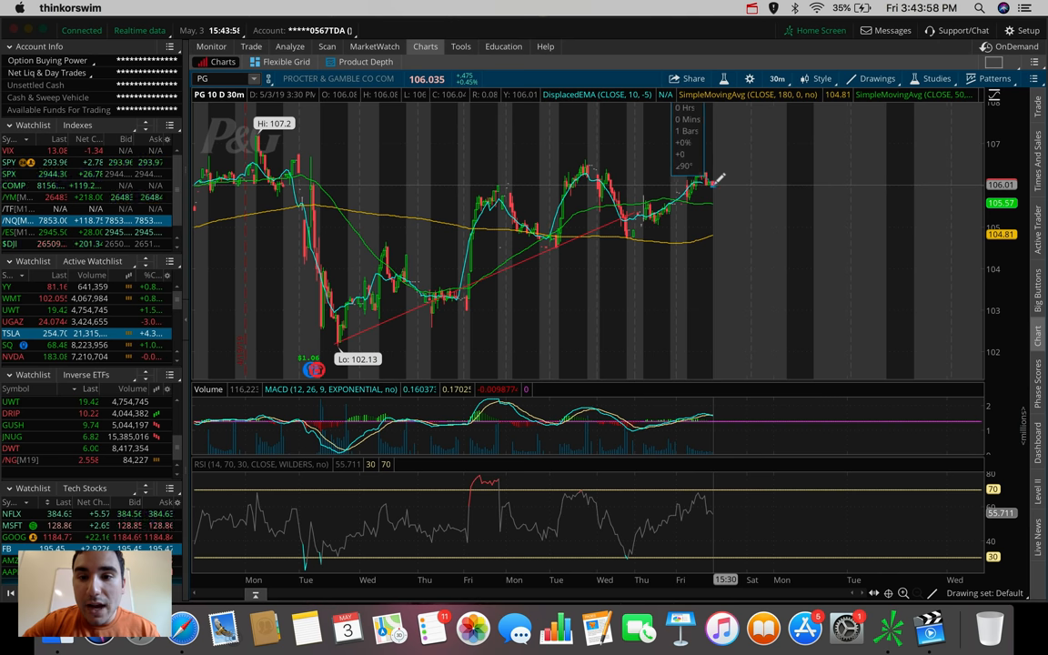
Step: Sketch a projected price path past P&G's last bar, then widen to 180 days of 4-hour bars
left_click_drag(713, 182, 755, 146)
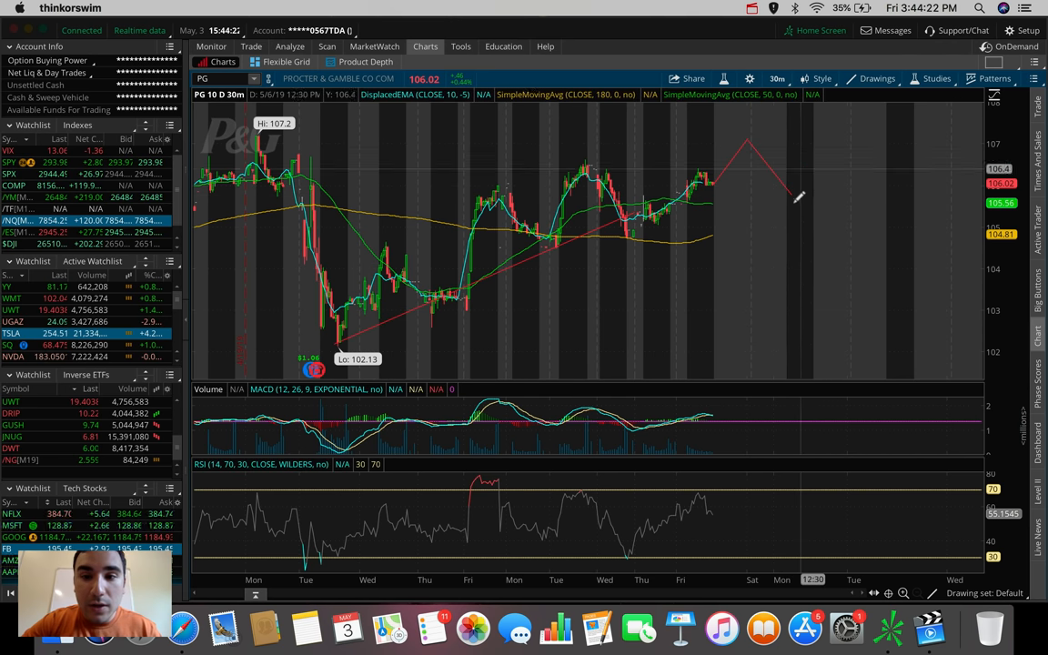
mouse_move(792, 185)
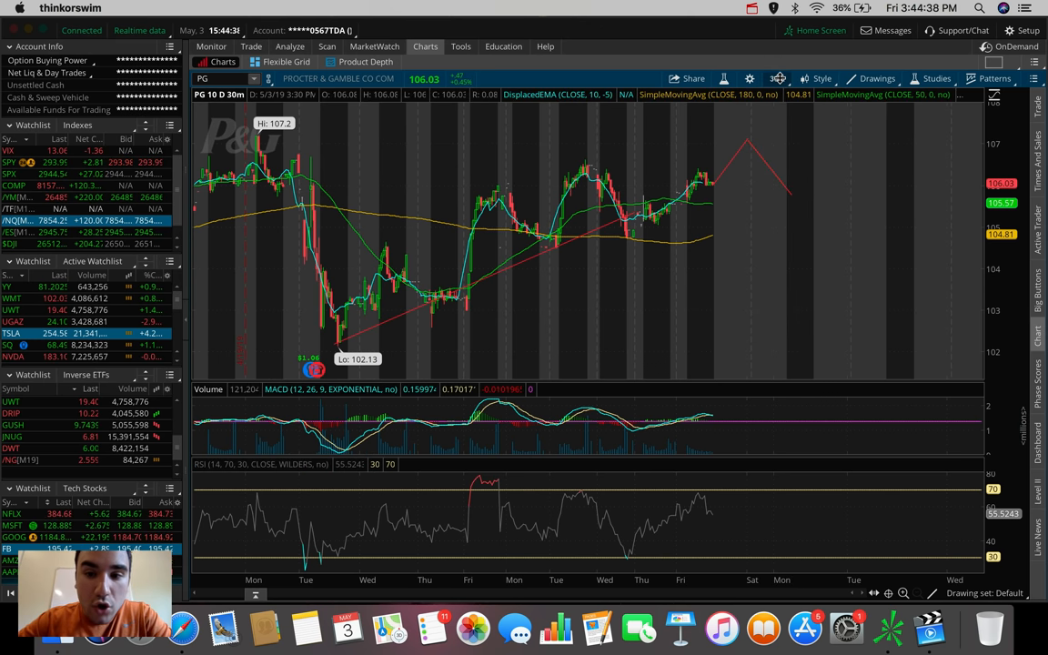
left_click(778, 77)
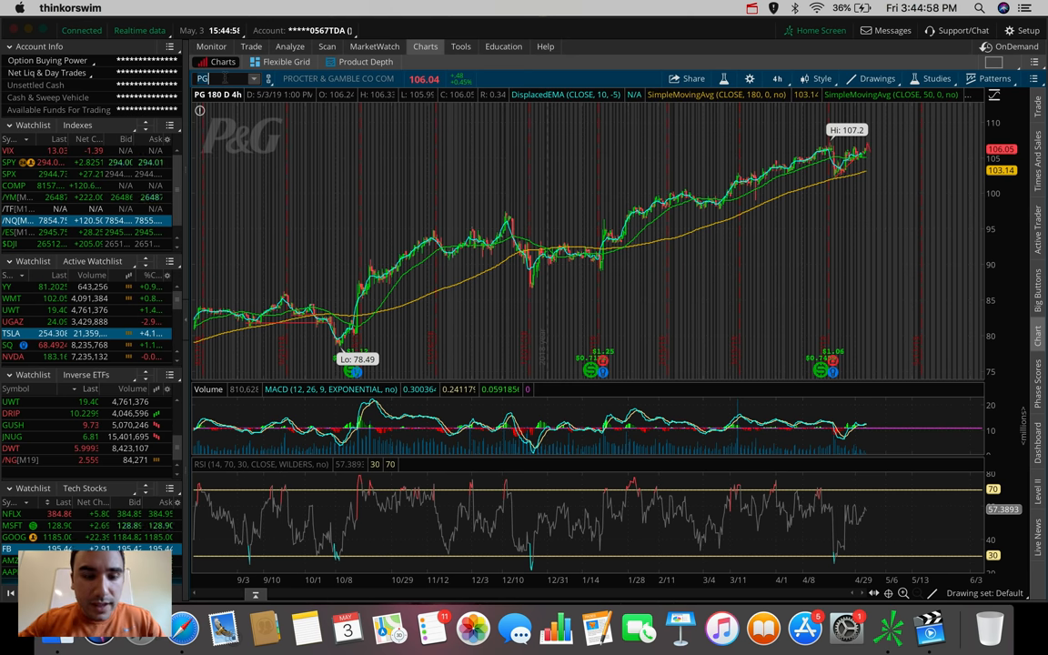
Step: Load NIO onto the chart and show one day of 1-minute bars
type("NIO")
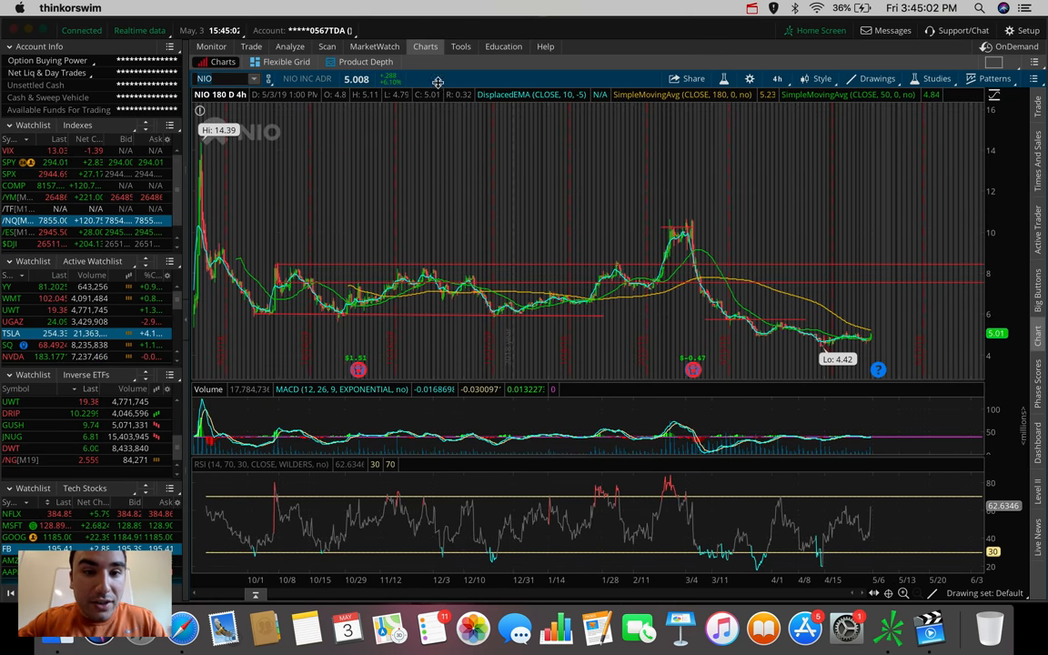
left_click(776, 78)
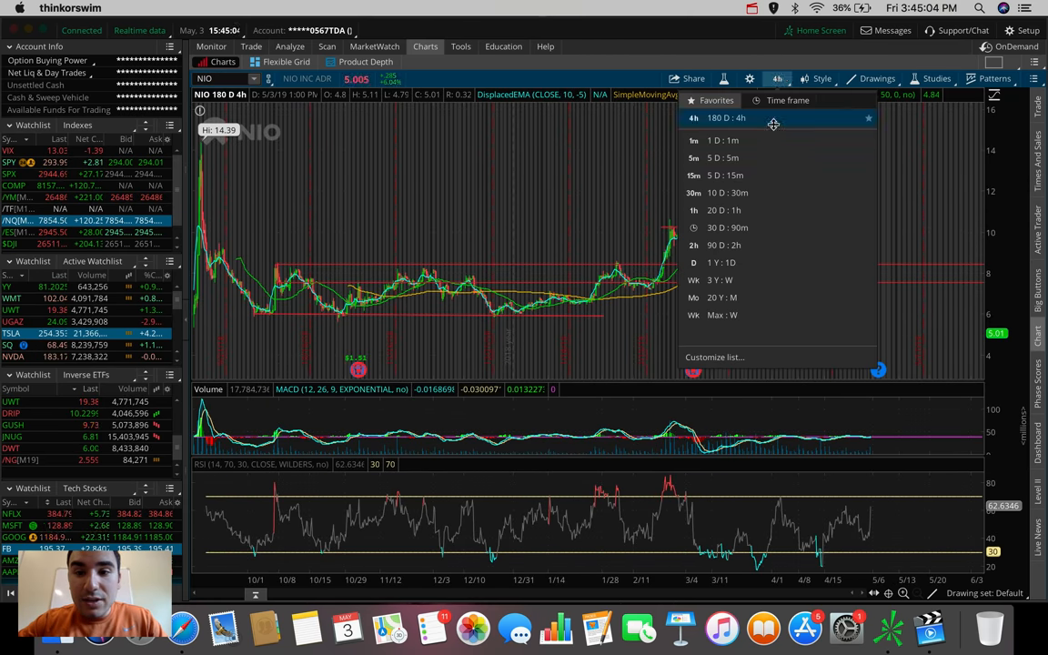
left_click(691, 140)
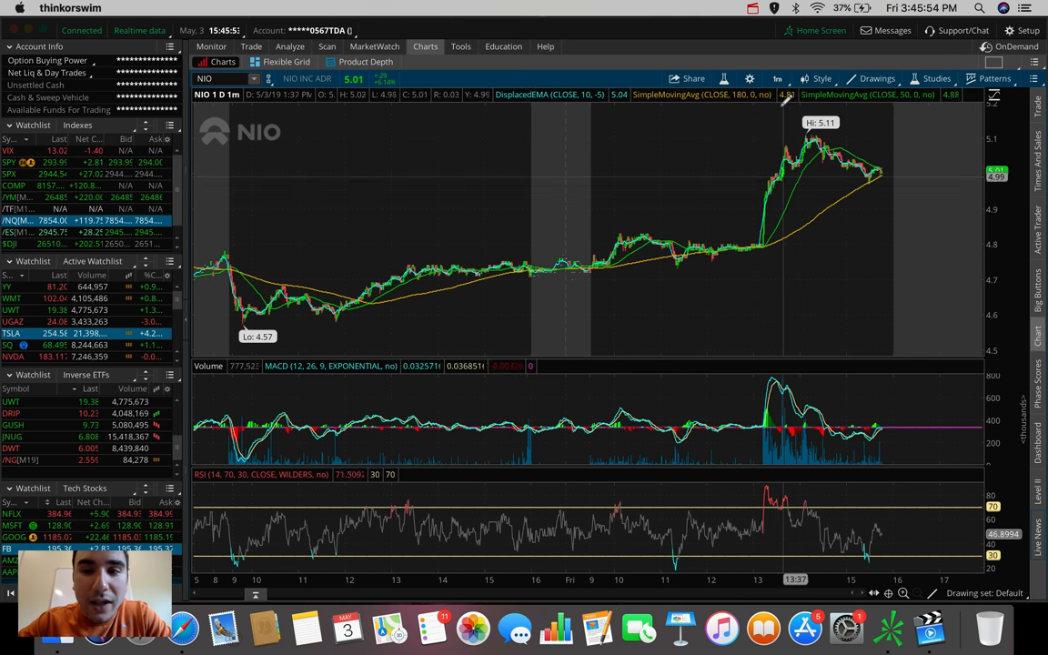
Step: Return the NIO chart to the 180-day, 4-hour time frame
left_click(779, 78)
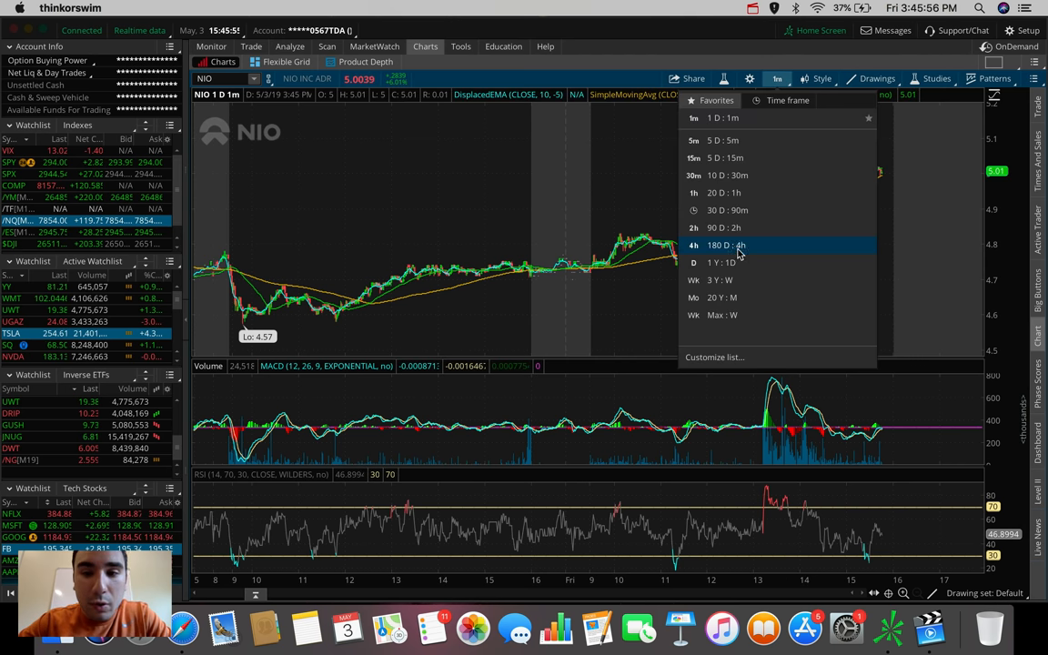
left_click(724, 243)
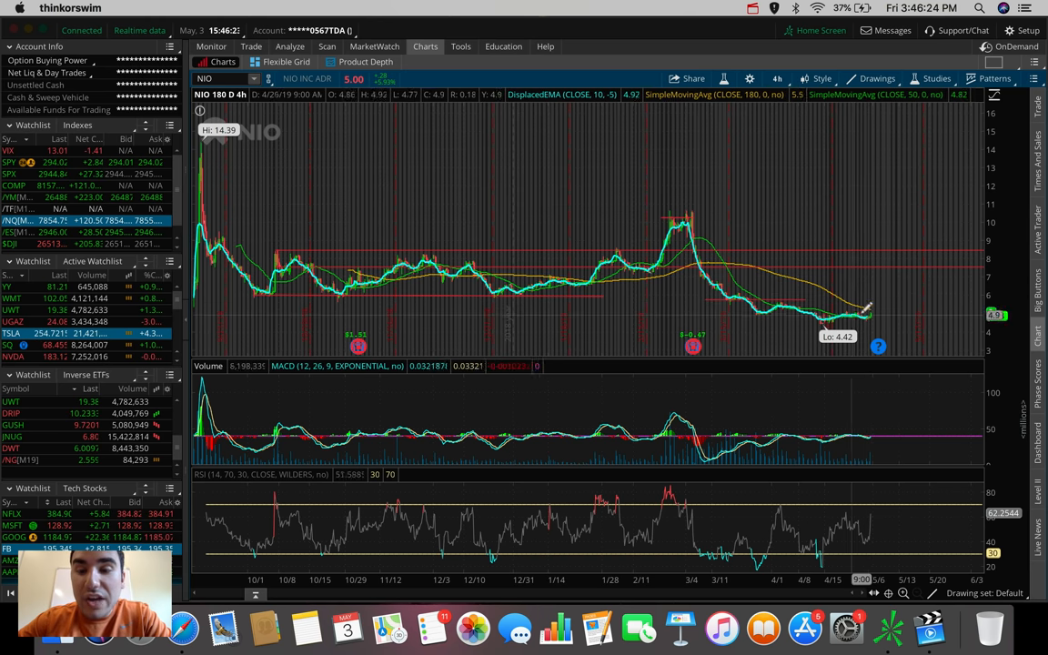
mouse_move(882, 313)
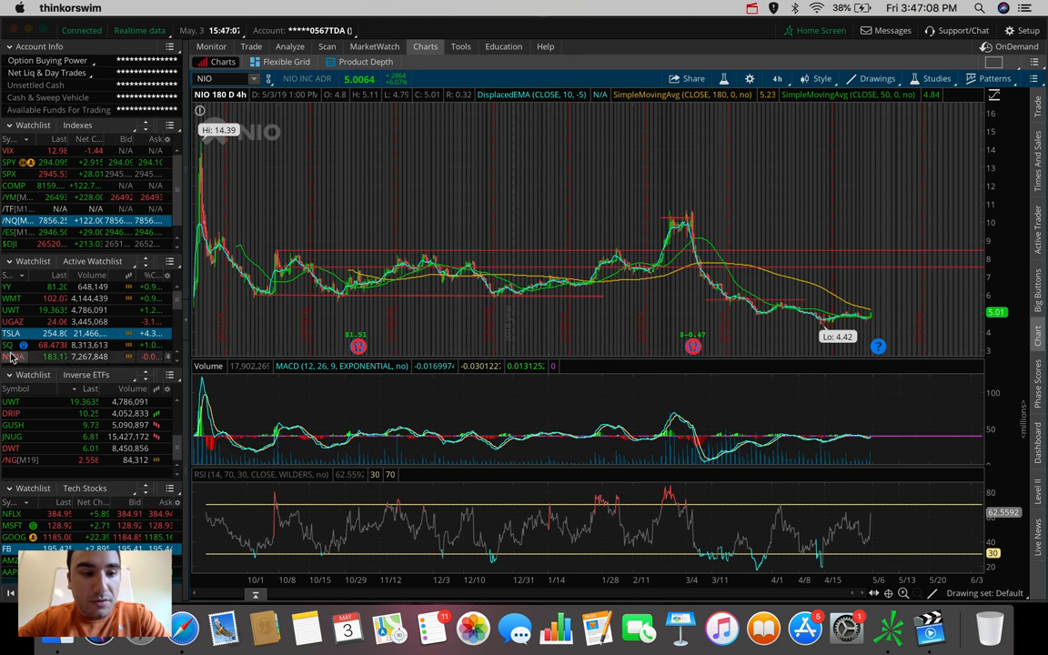
Step: Load TSLA from the watchlist for review, then move on to ATVI
left_click(11, 340)
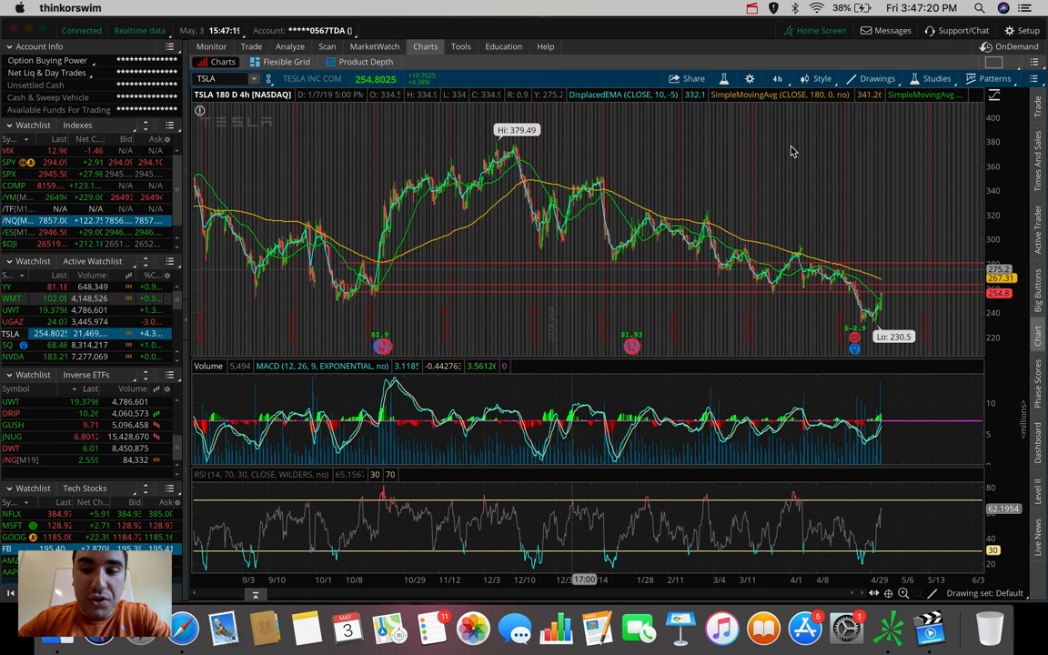
mouse_move(635, 290)
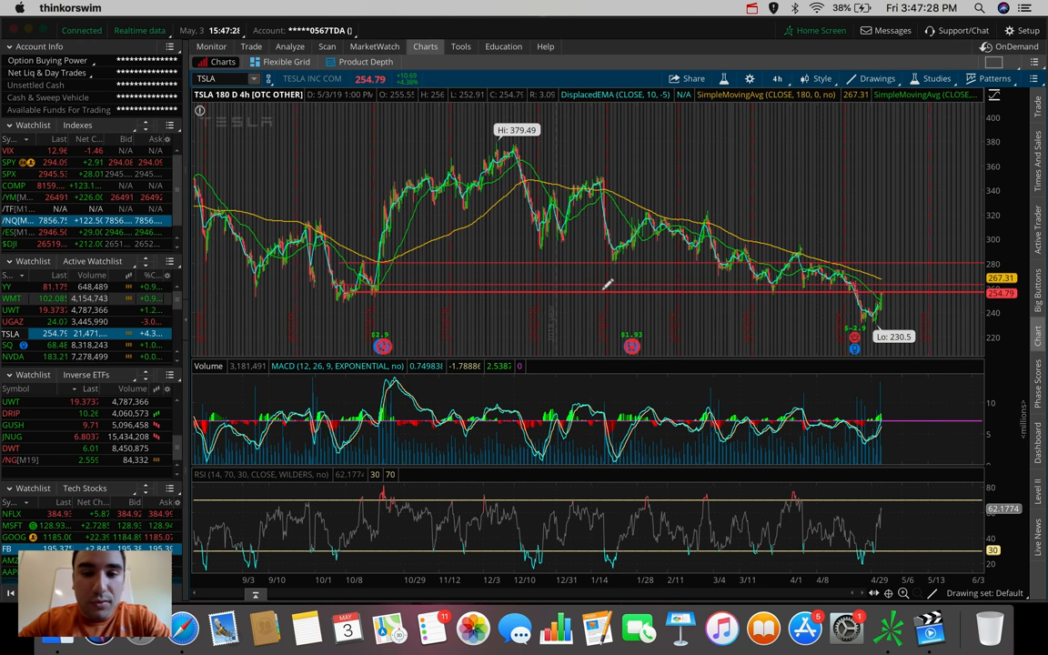
mouse_move(880, 225)
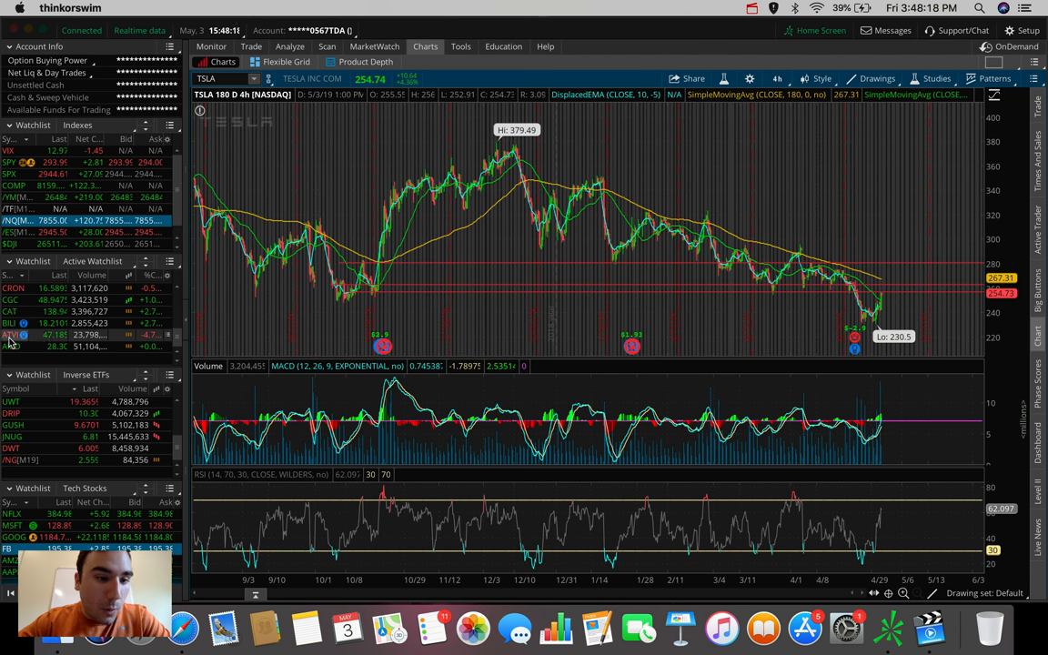
left_click(11, 334)
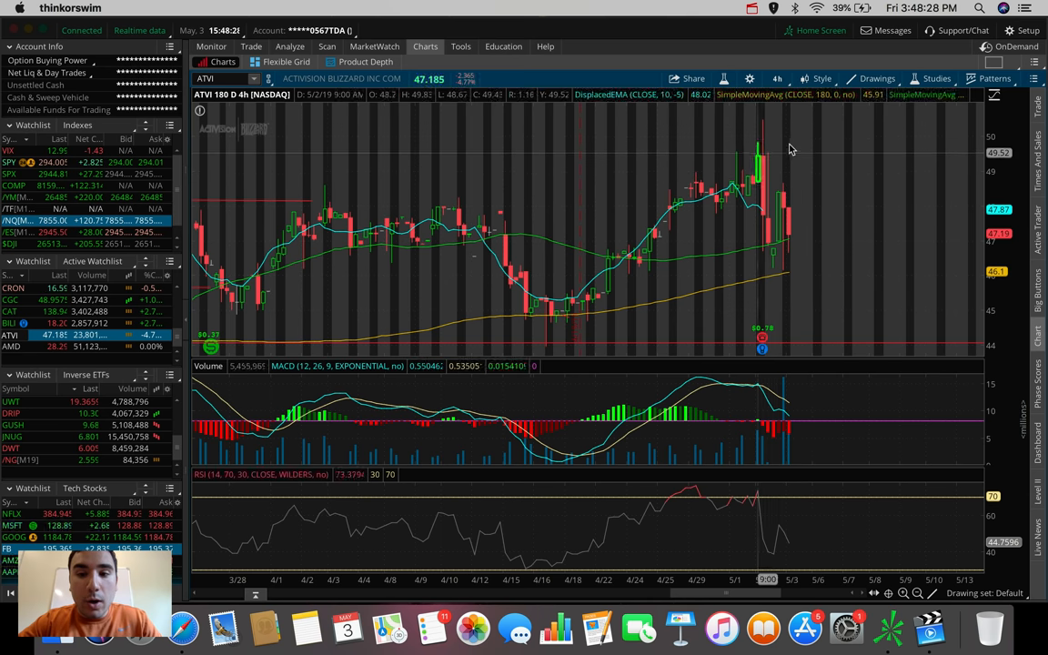
mouse_move(779, 240)
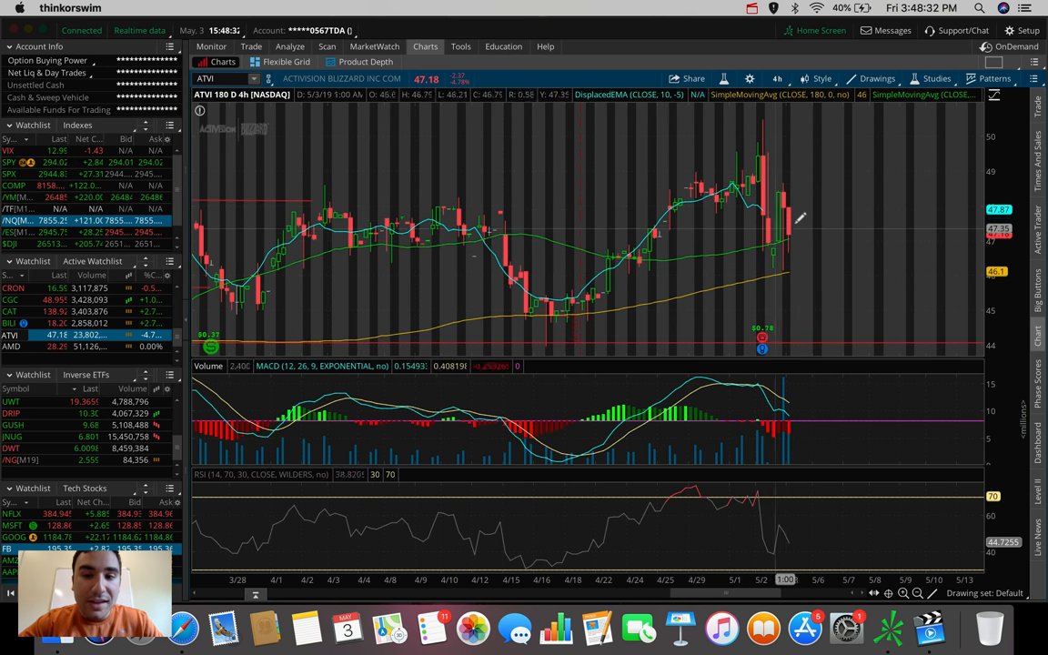
mouse_move(790, 225)
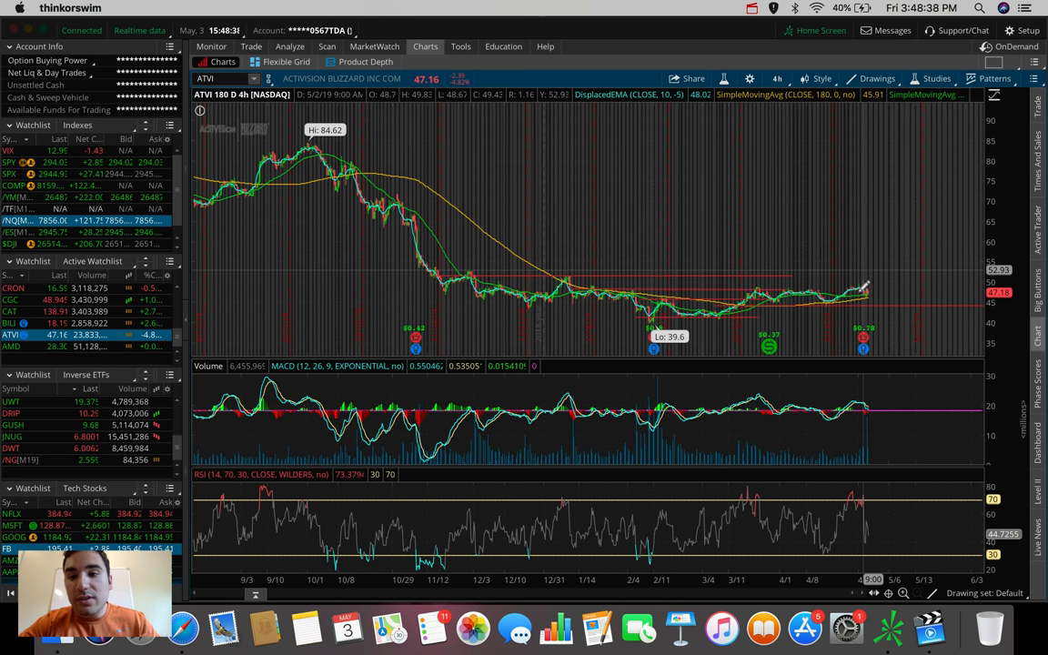
mouse_move(873, 266)
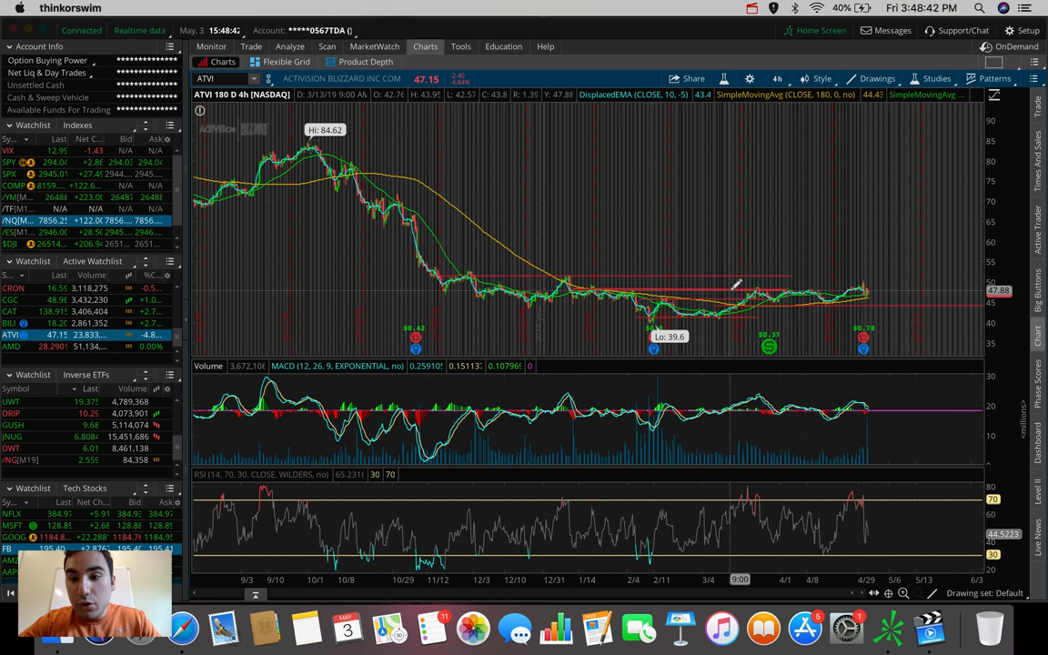
mouse_move(760, 289)
type("MMM")
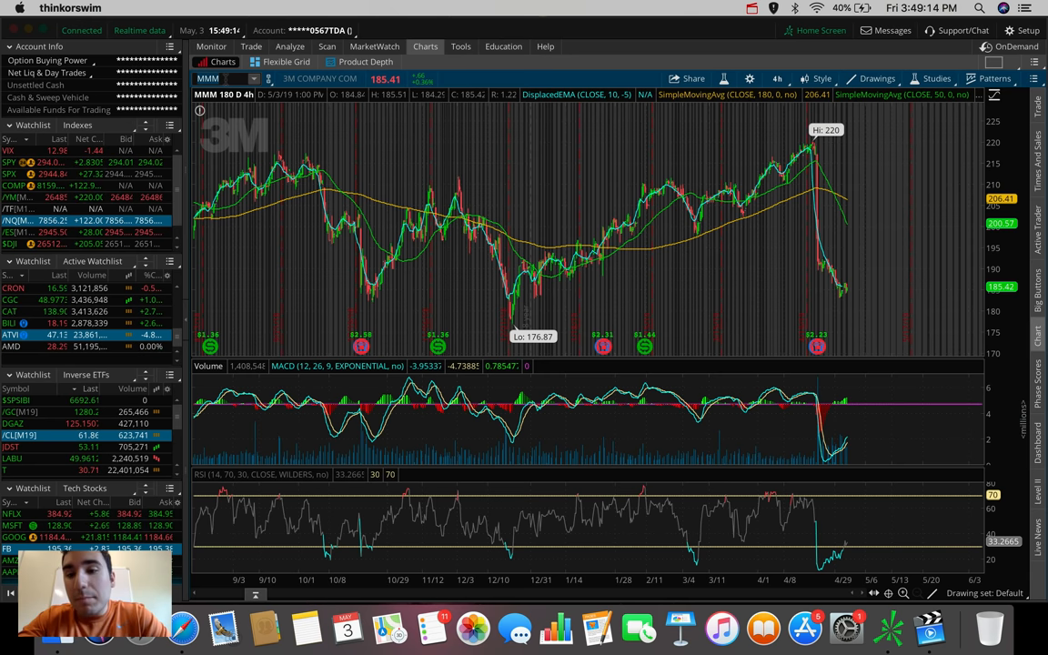
Step: Switch the MMM chart to the 20-day hourly time frame
left_click(779, 76)
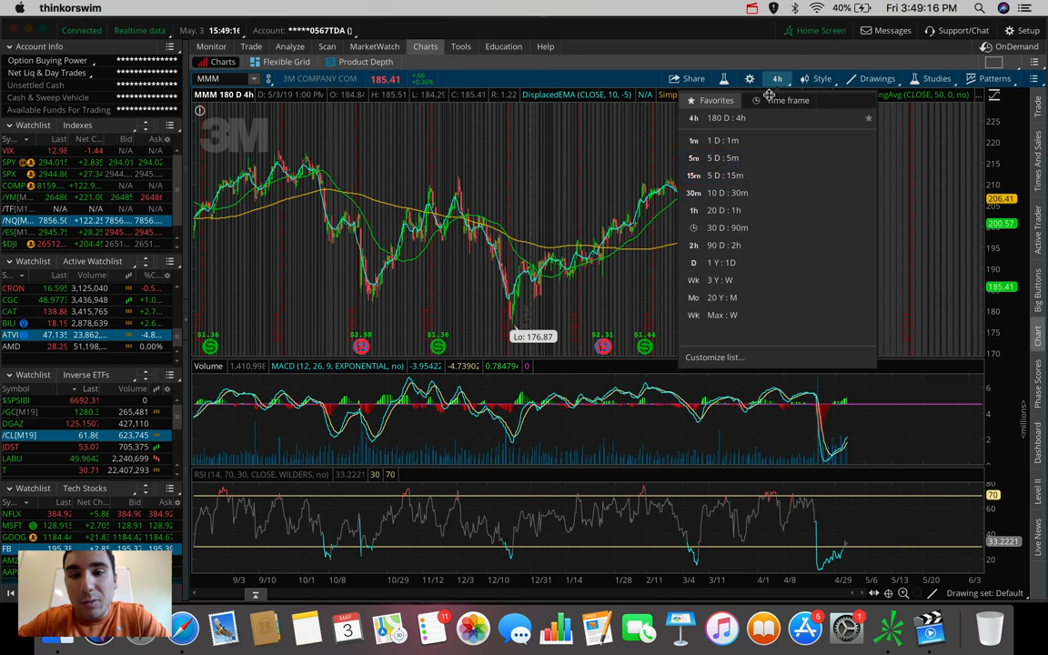
left_click(724, 211)
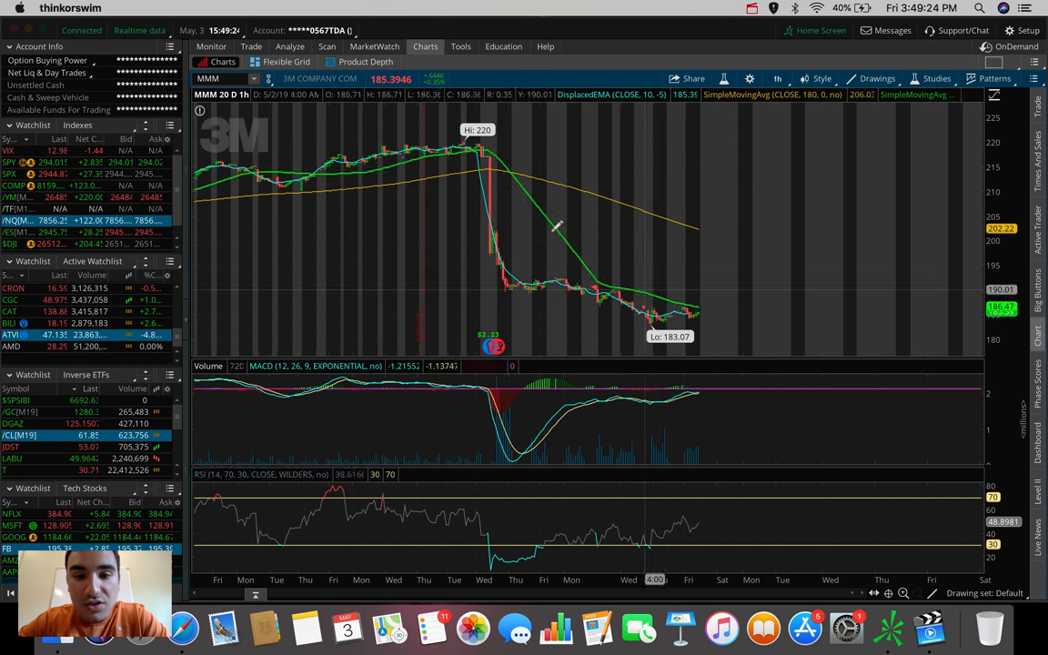
mouse_move(700, 300)
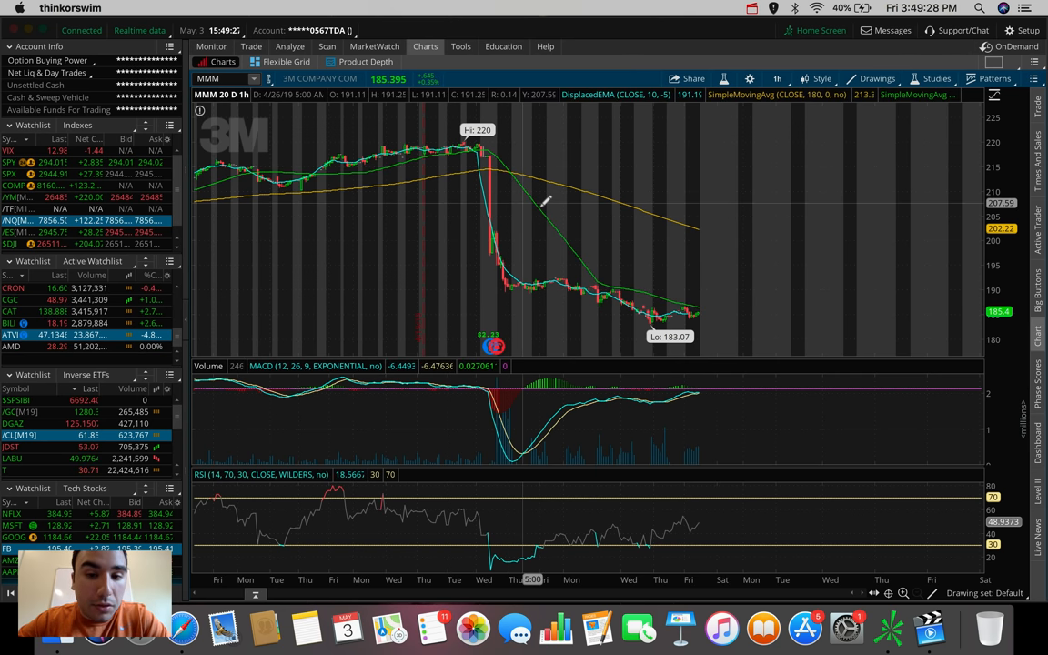
mouse_move(712, 240)
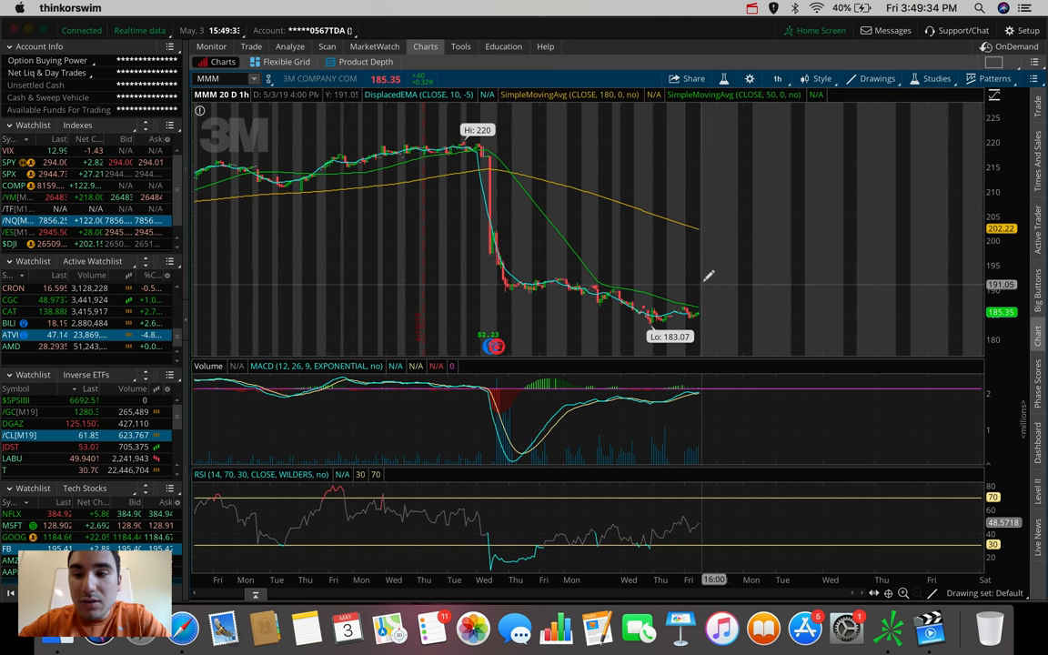
mouse_move(699, 276)
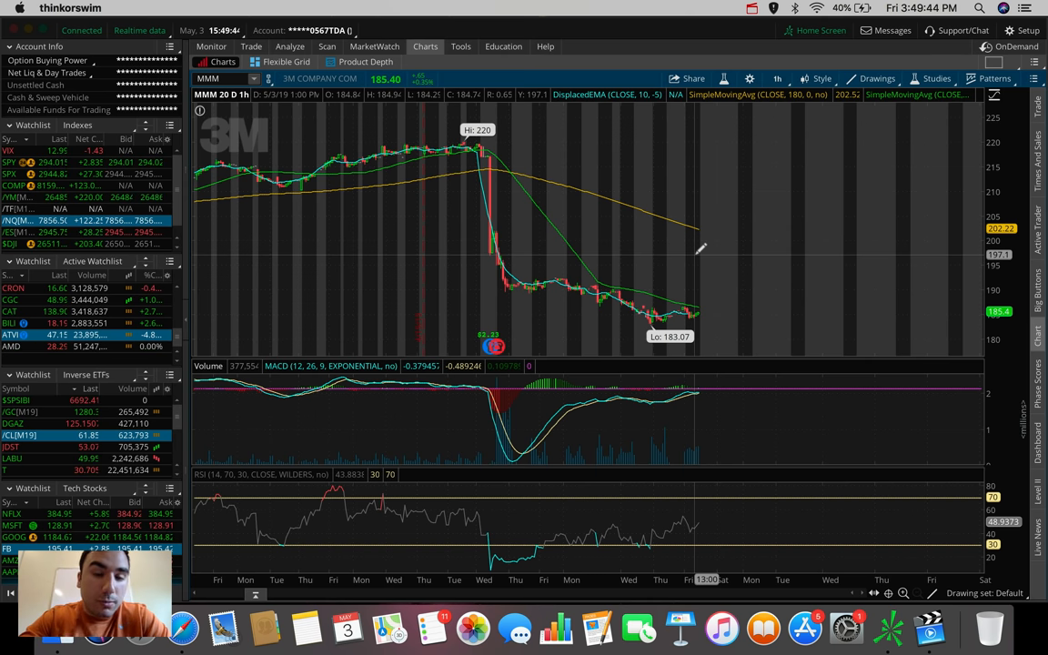
mouse_move(710, 167)
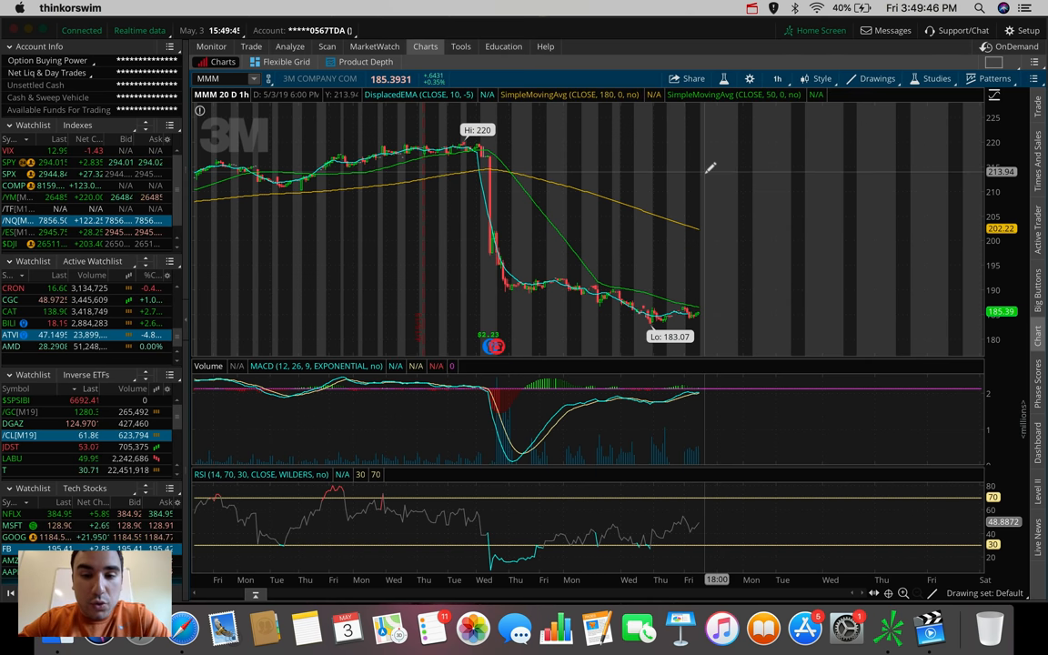
Step: Restore the 180-day four-hour view and load DIS in the symbol box
left_click(777, 78)
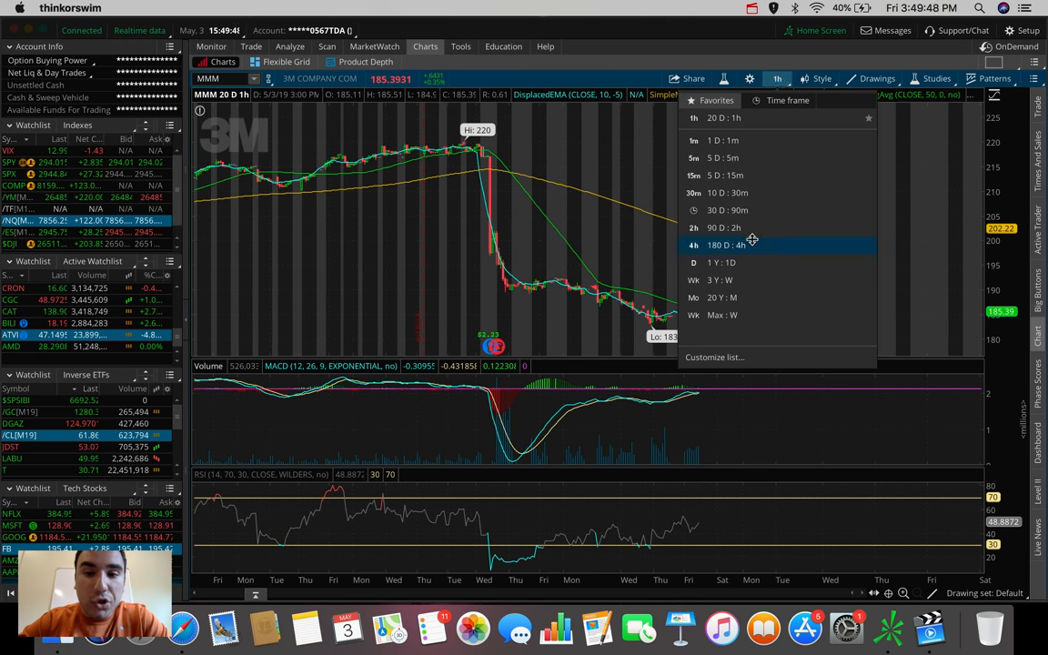
left_click(726, 243)
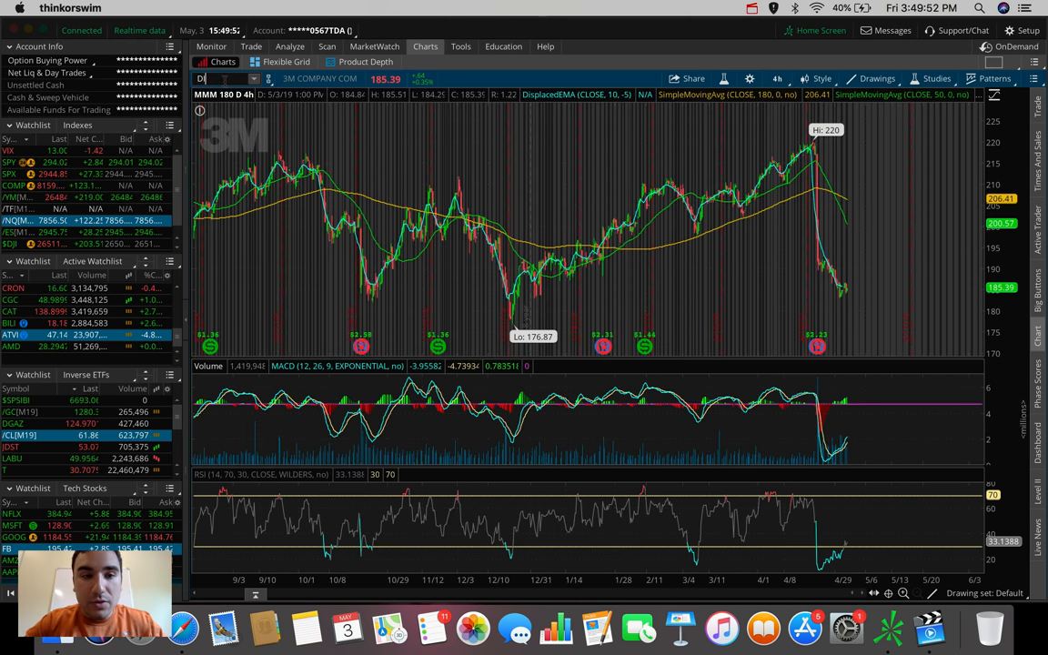
type("DIS")
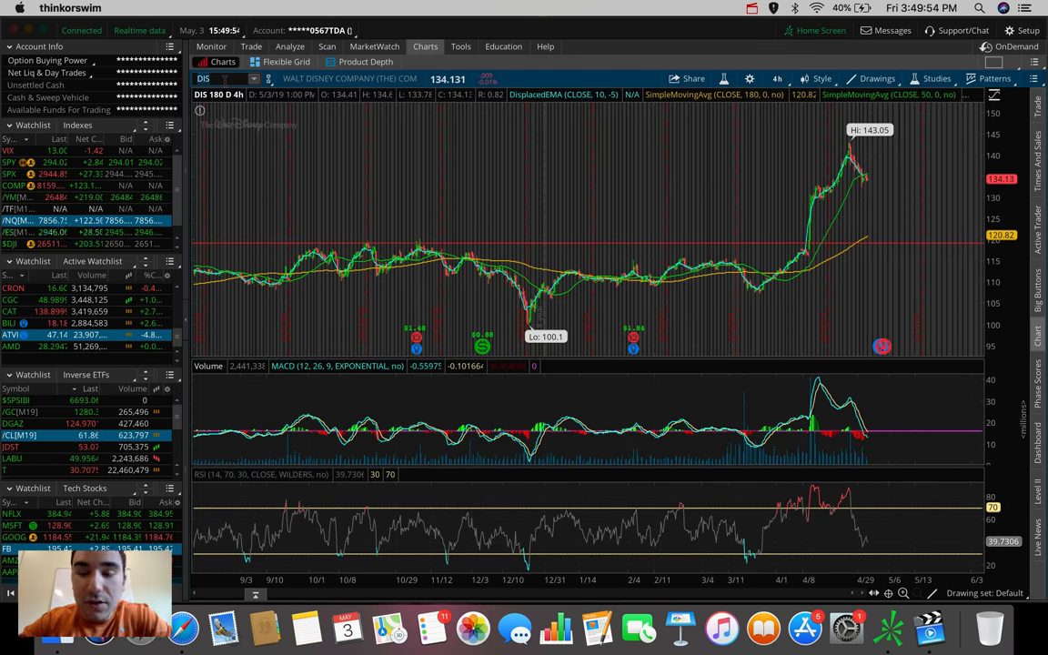